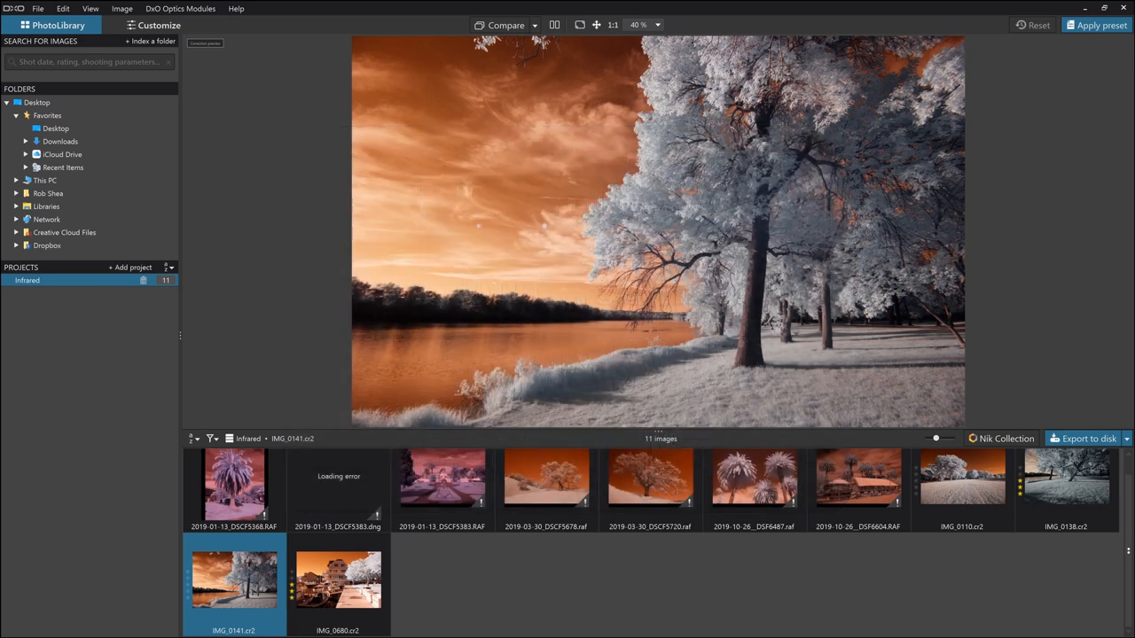
mouse_move(220, 145)
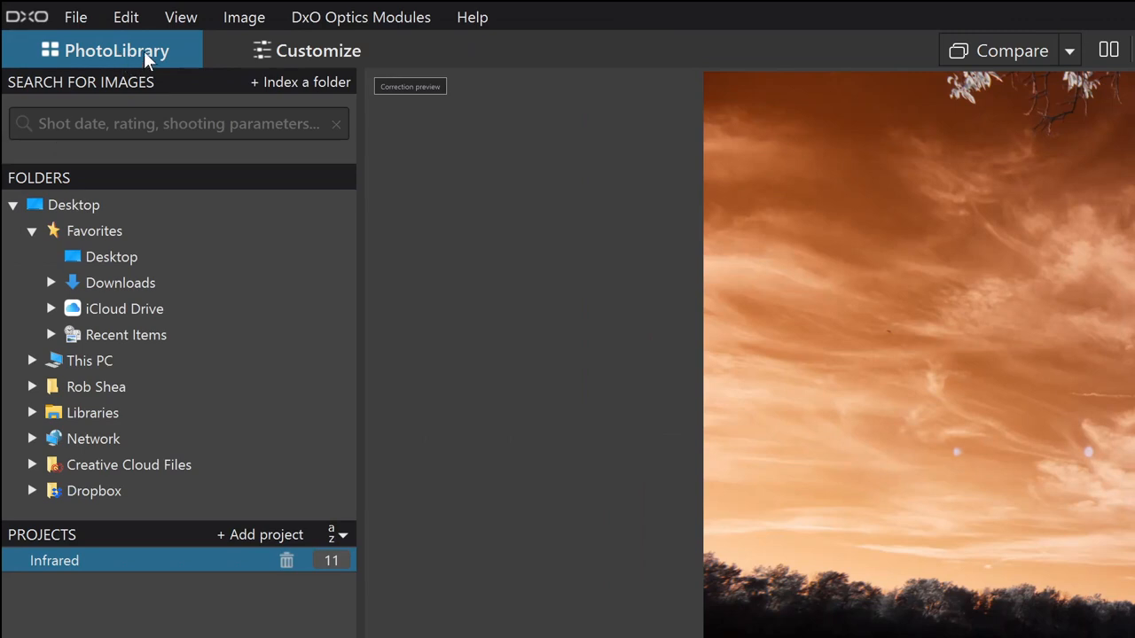
mouse_move(472, 239)
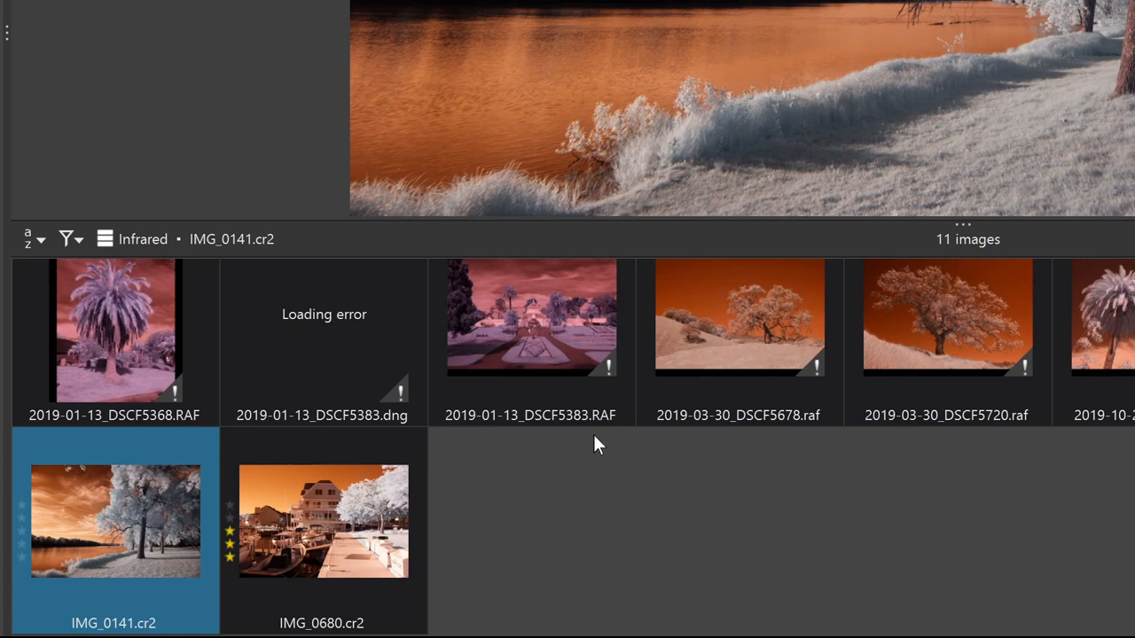
mouse_move(497, 447)
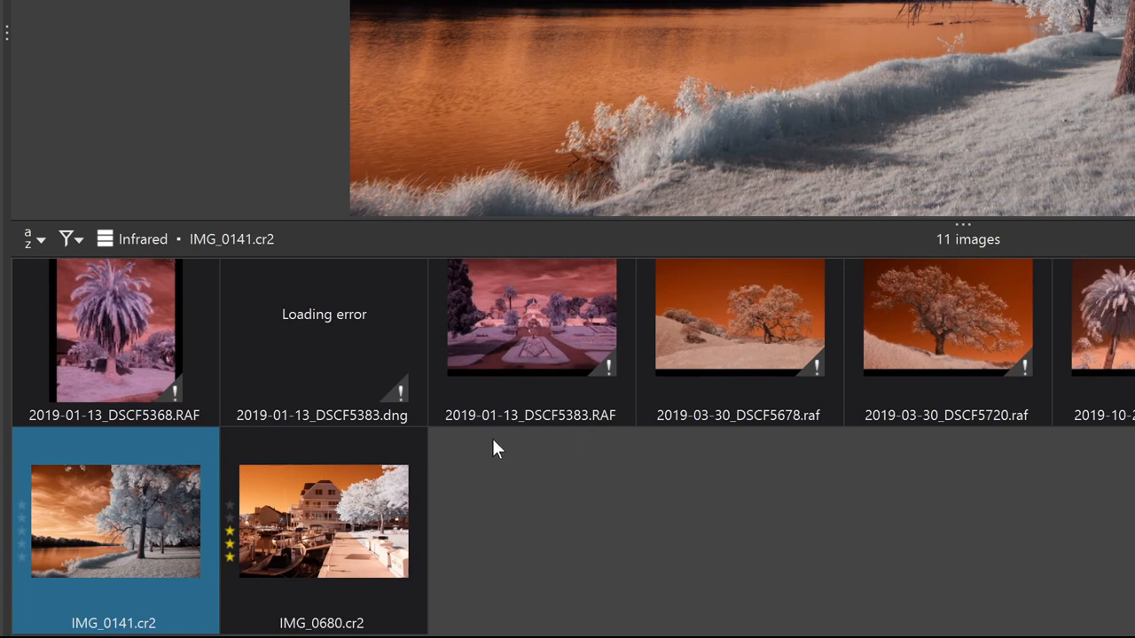
mouse_move(614, 454)
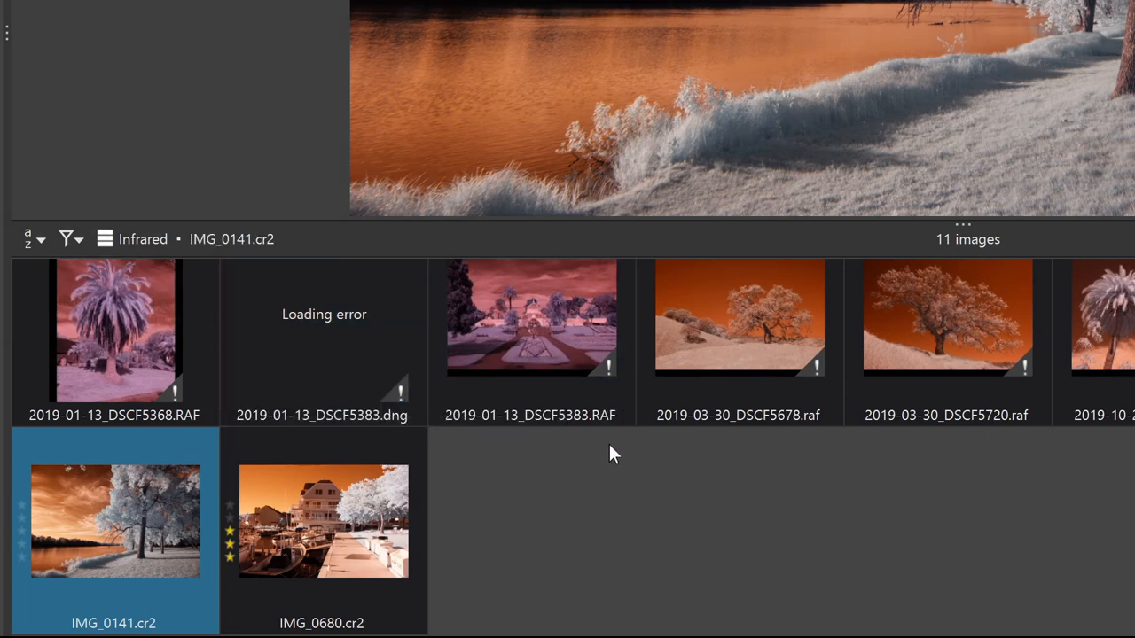
mouse_move(907, 497)
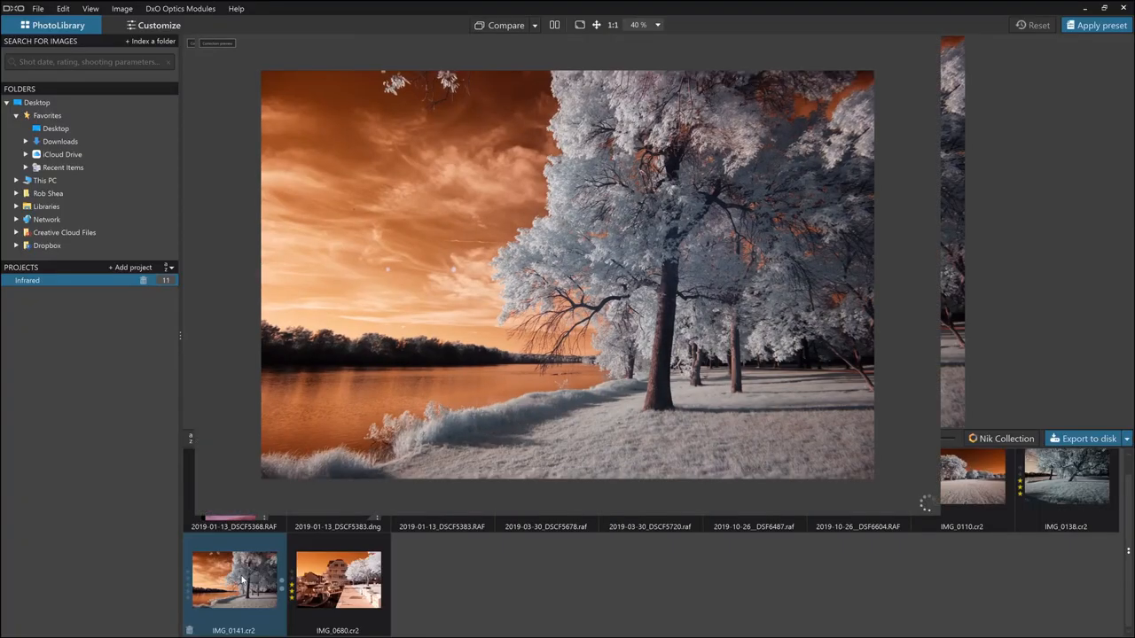
- Enter Customize mode and switch the workspace layout to DxO Advanced
click(159, 24)
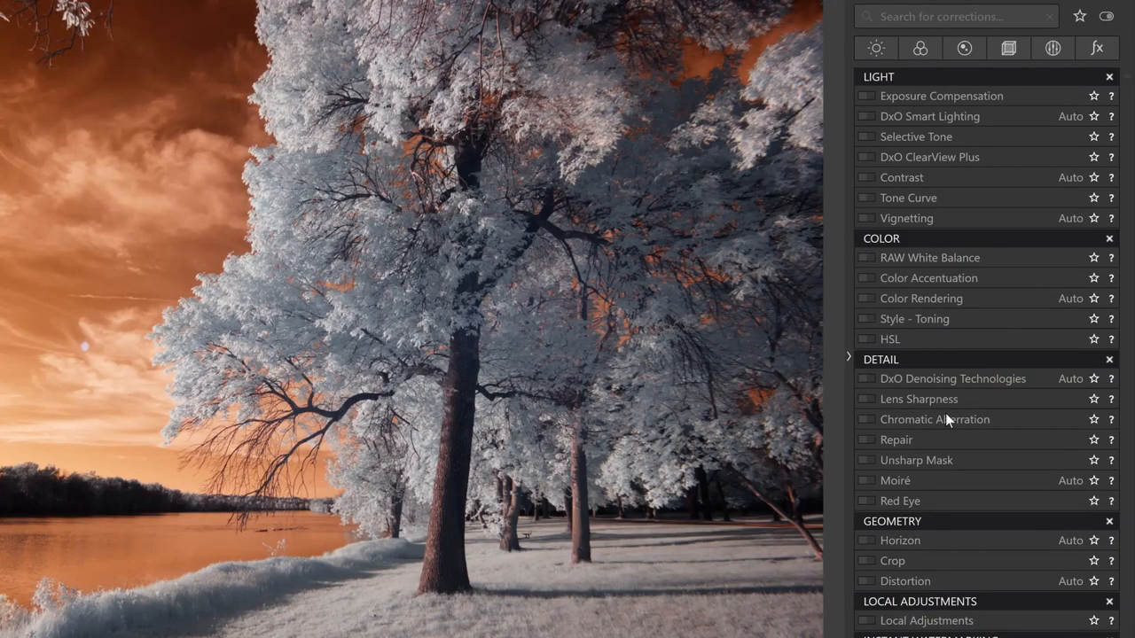
mouse_move(904, 74)
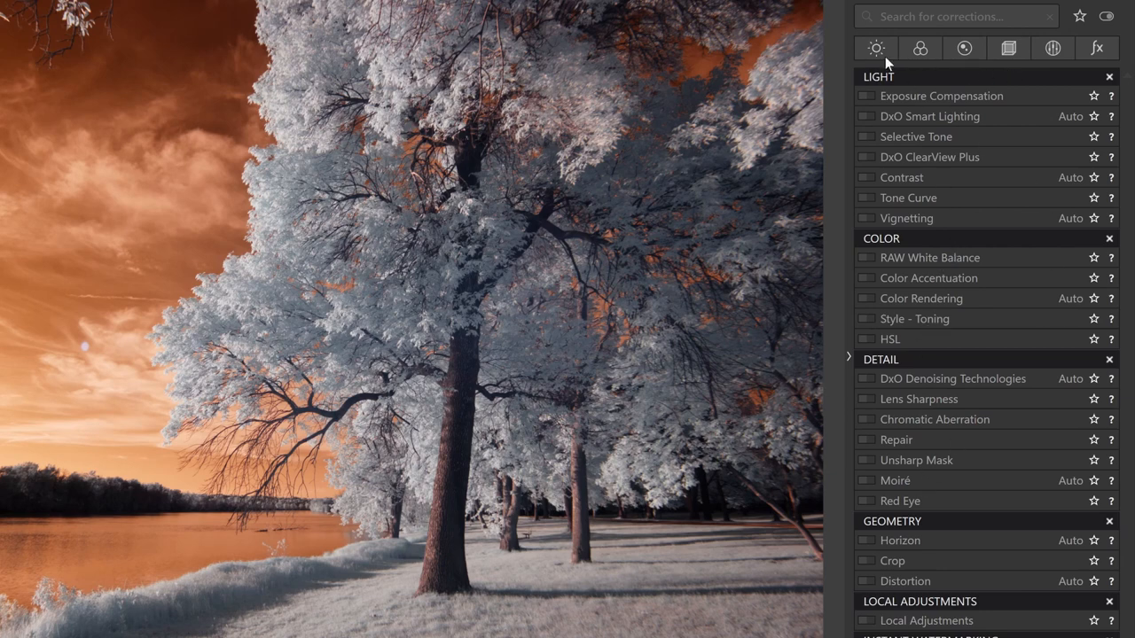
mouse_move(938, 50)
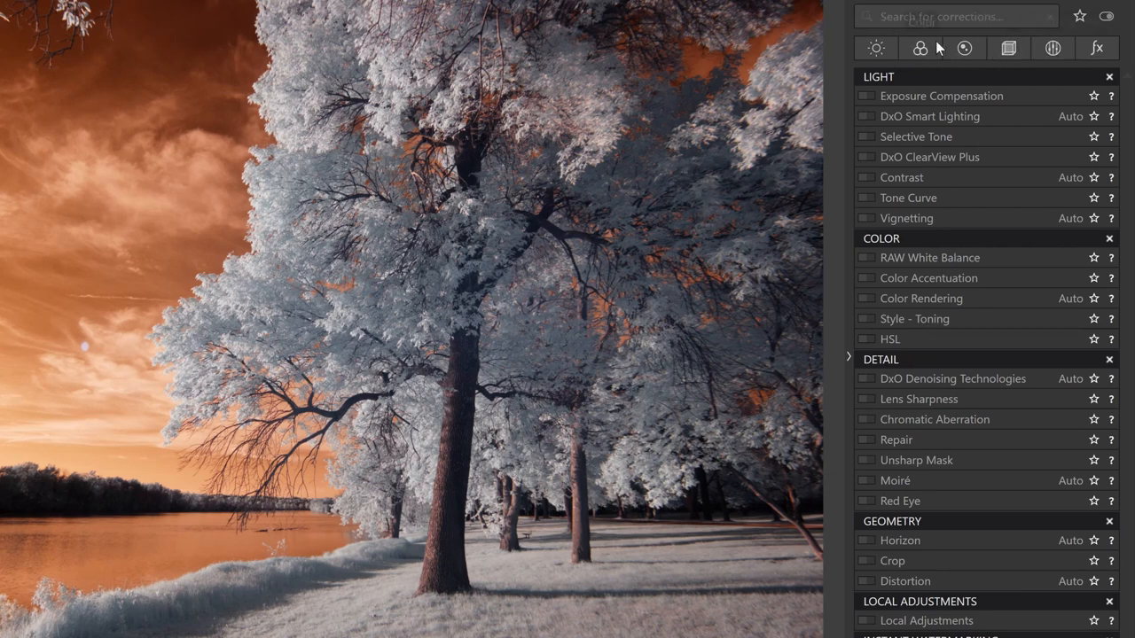
click(876, 48)
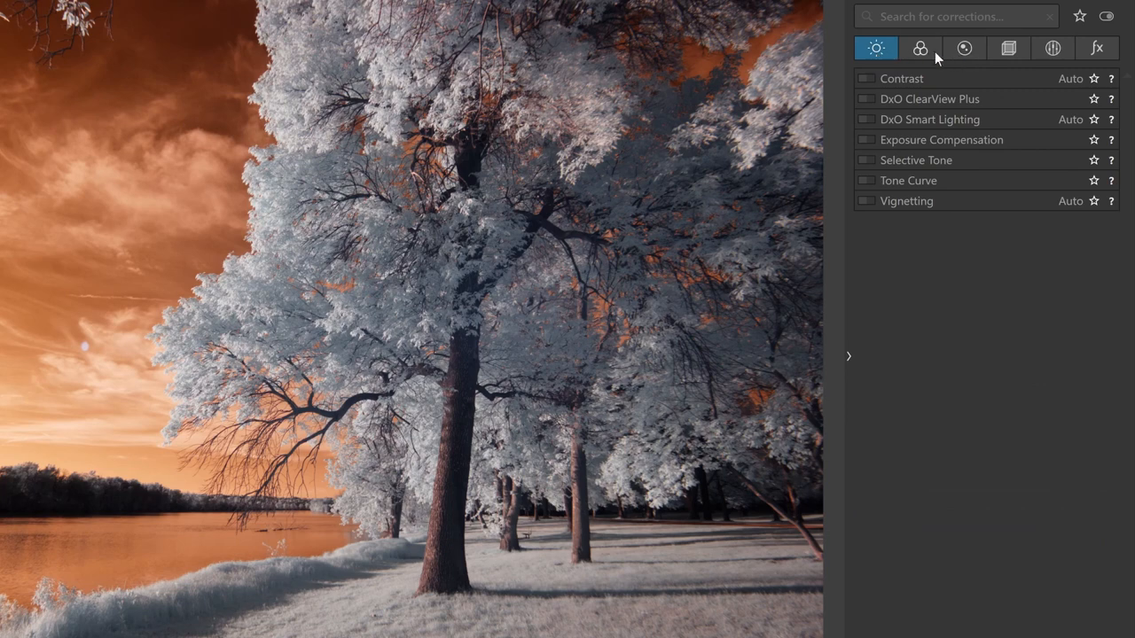
click(965, 48)
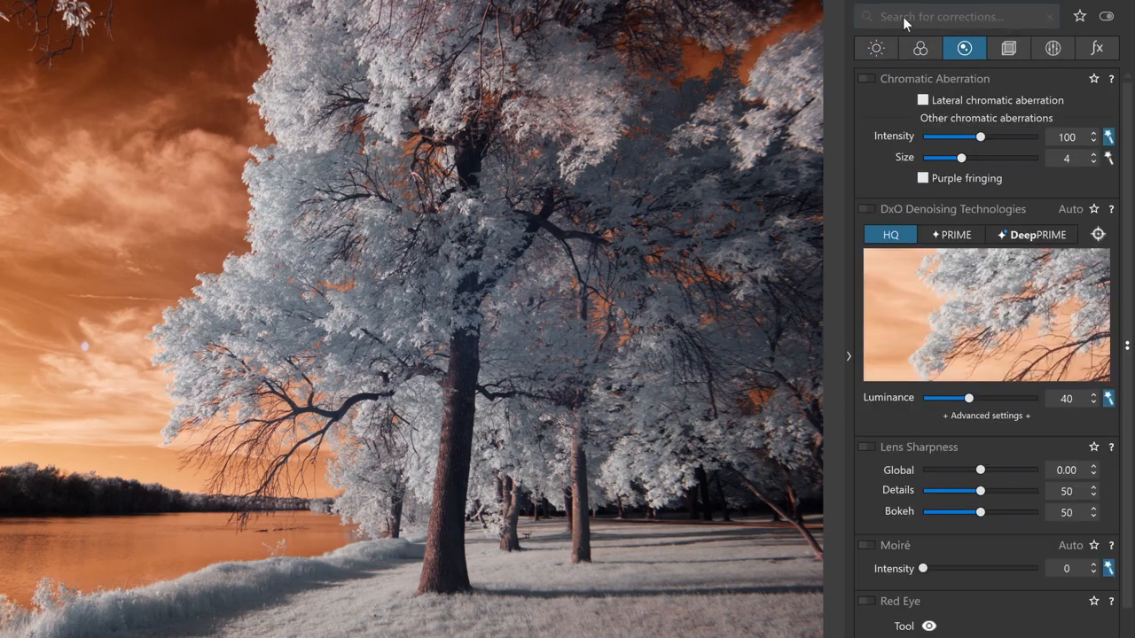
mouse_move(1106, 16)
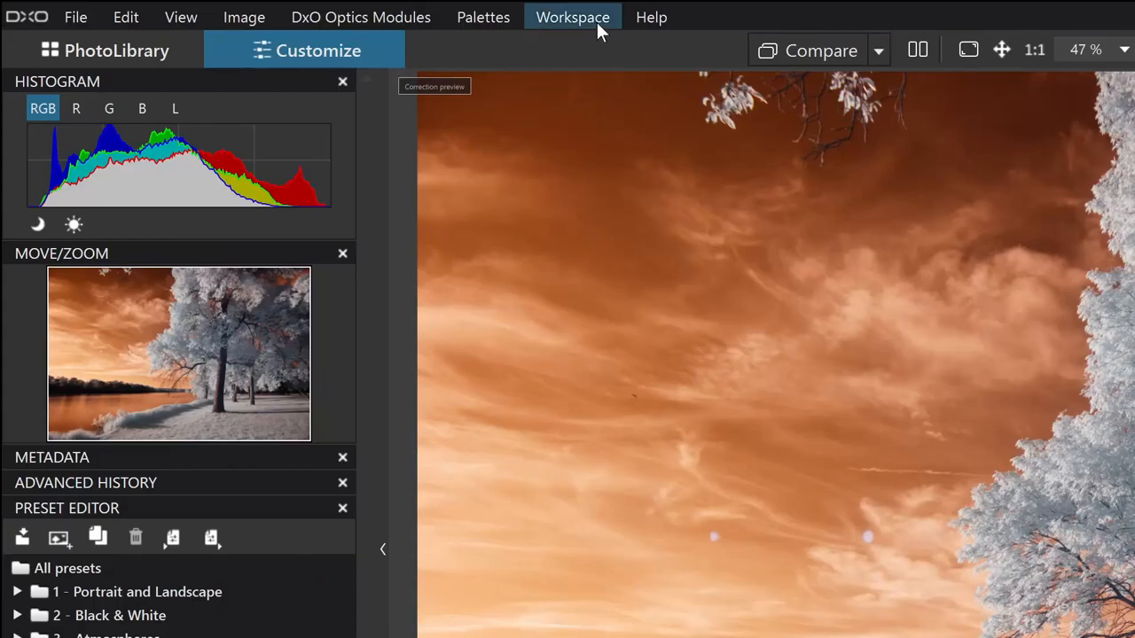
click(573, 17)
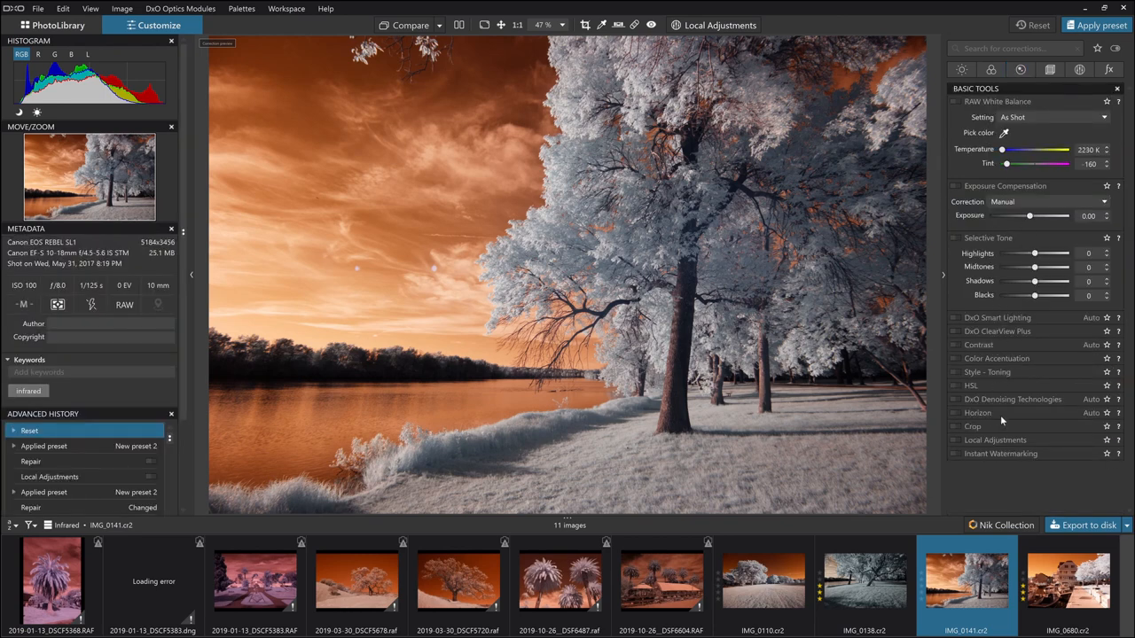
click(285, 7)
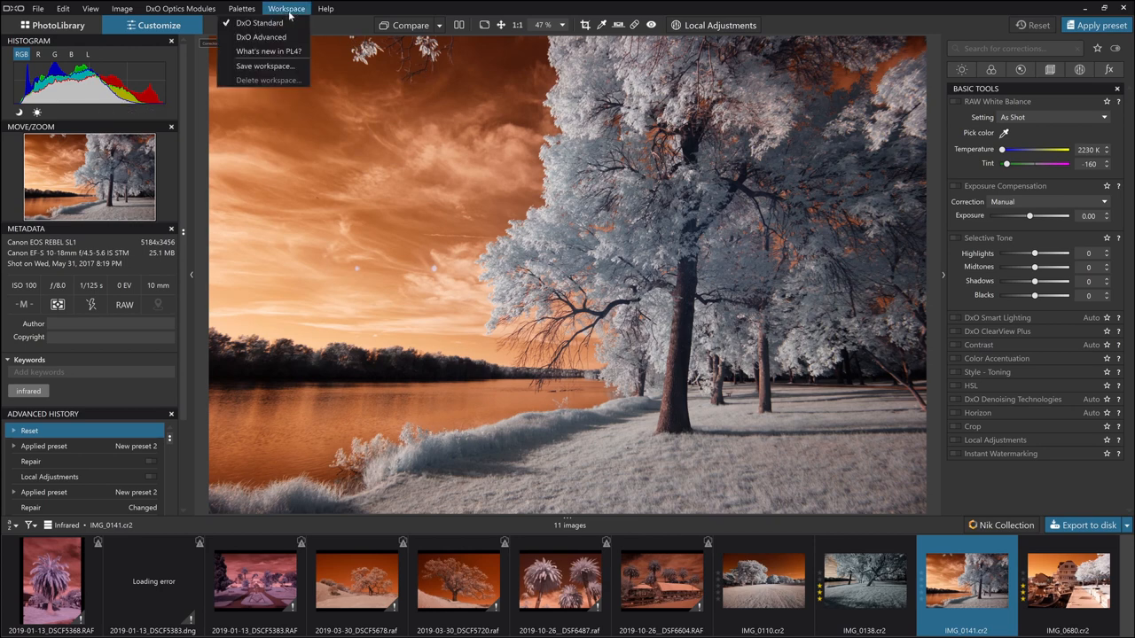
mouse_move(262, 36)
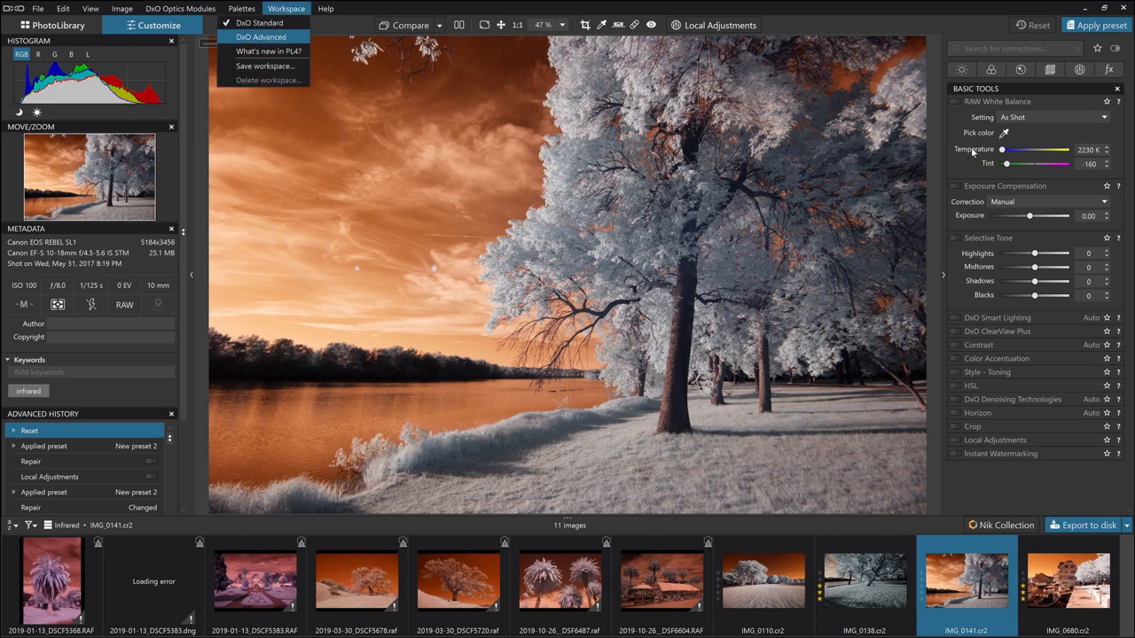
click(259, 21)
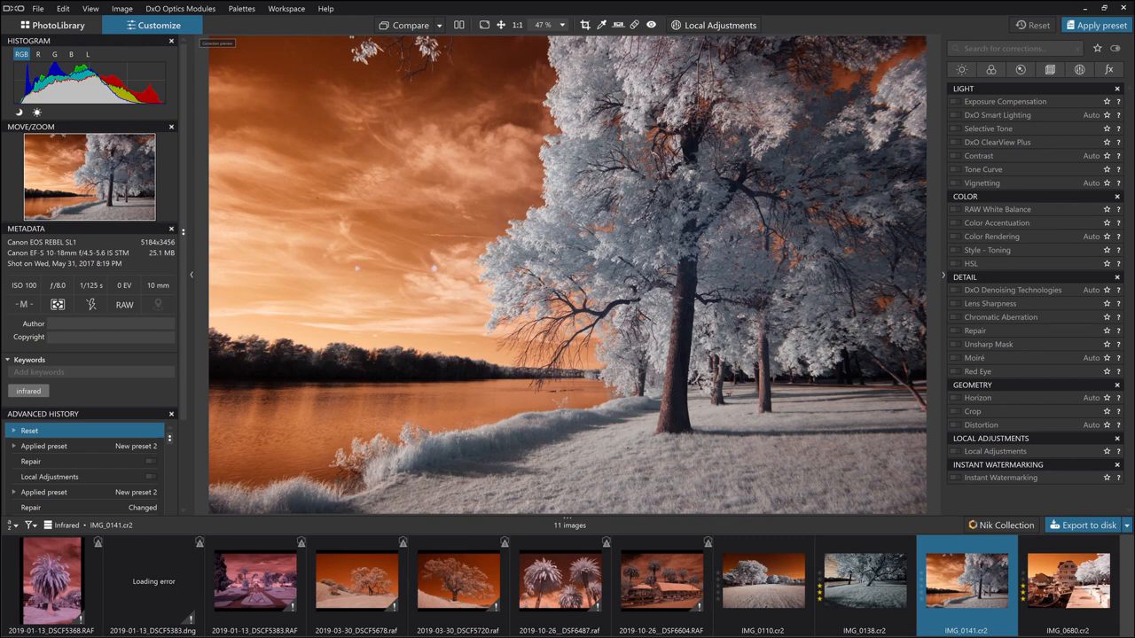
mouse_move(872, 251)
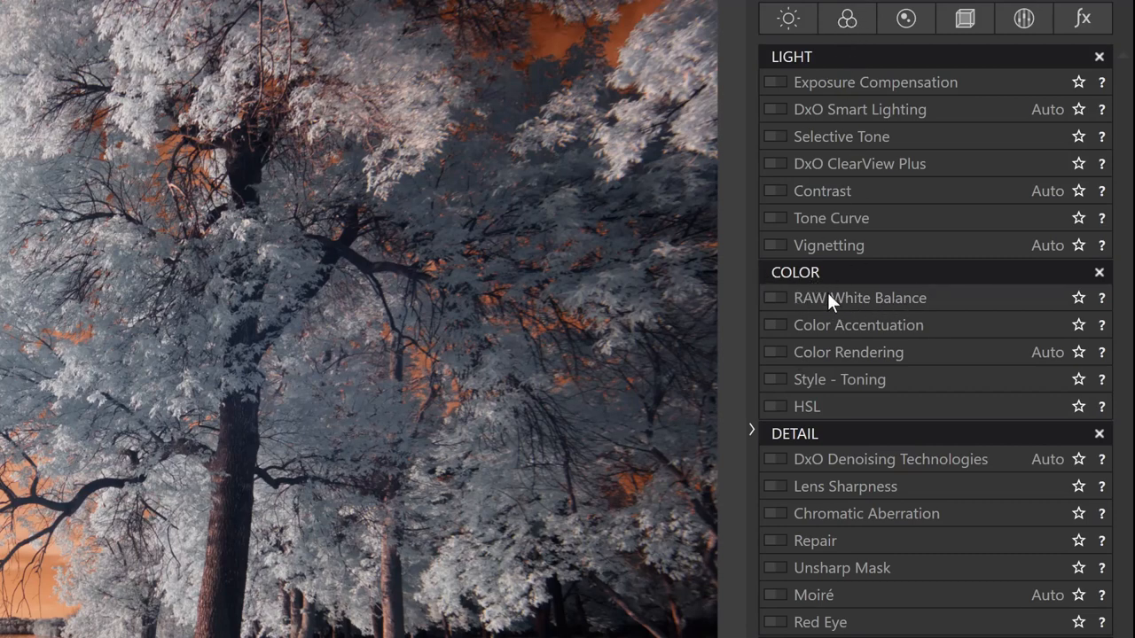
- Enable RAW White Balance manually at about 2065 K with tint -163, turning the foliage blue
click(860, 298)
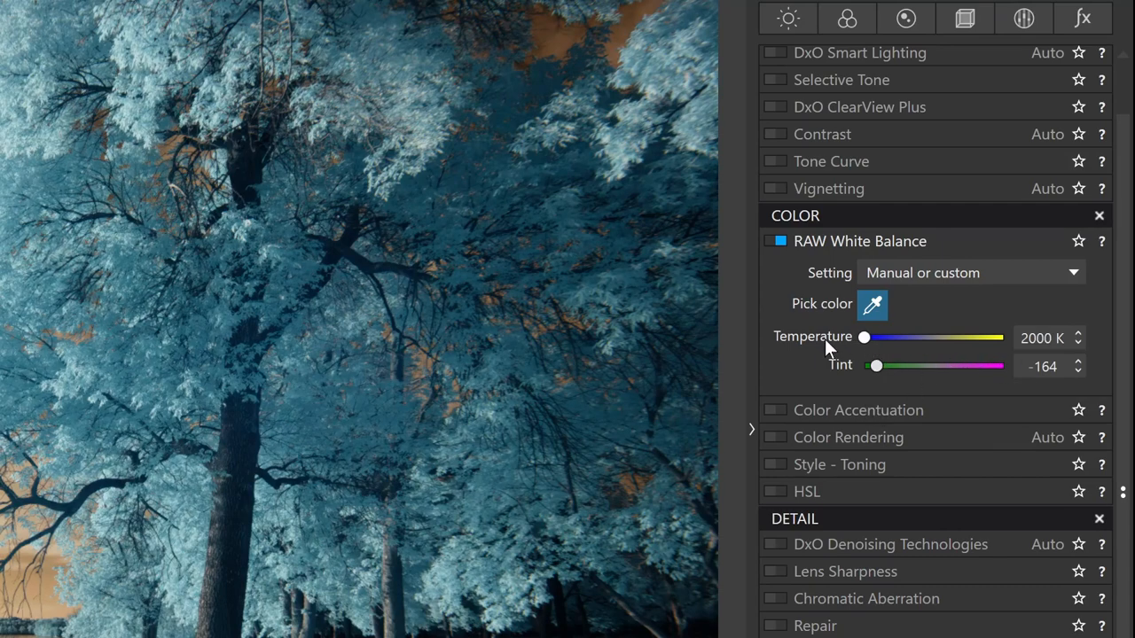
drag(866, 337, 1004, 337)
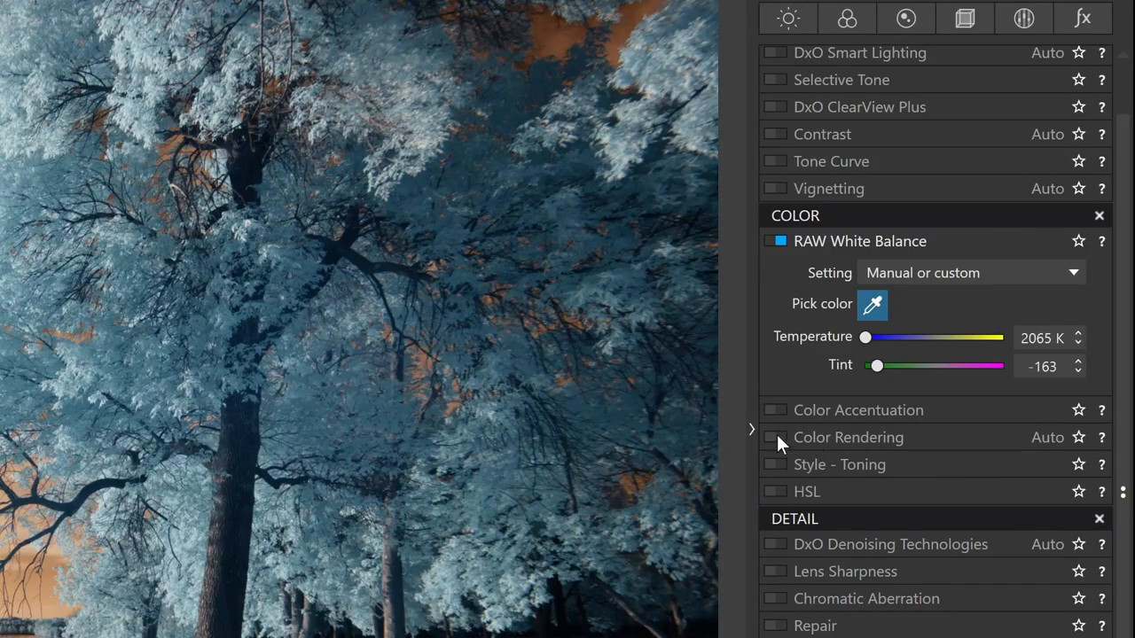
- Enable Color Rendering with the DCP profile Canon SL1 Infrared Recipe.dcp, protecting saturated colours at 8
click(775, 436)
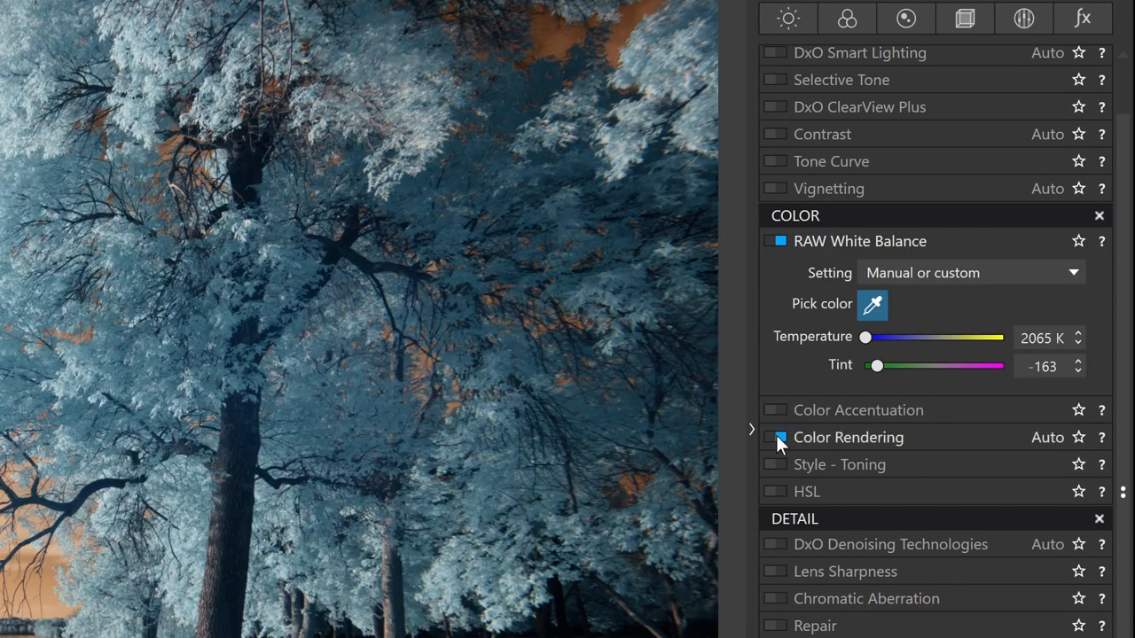
click(778, 436)
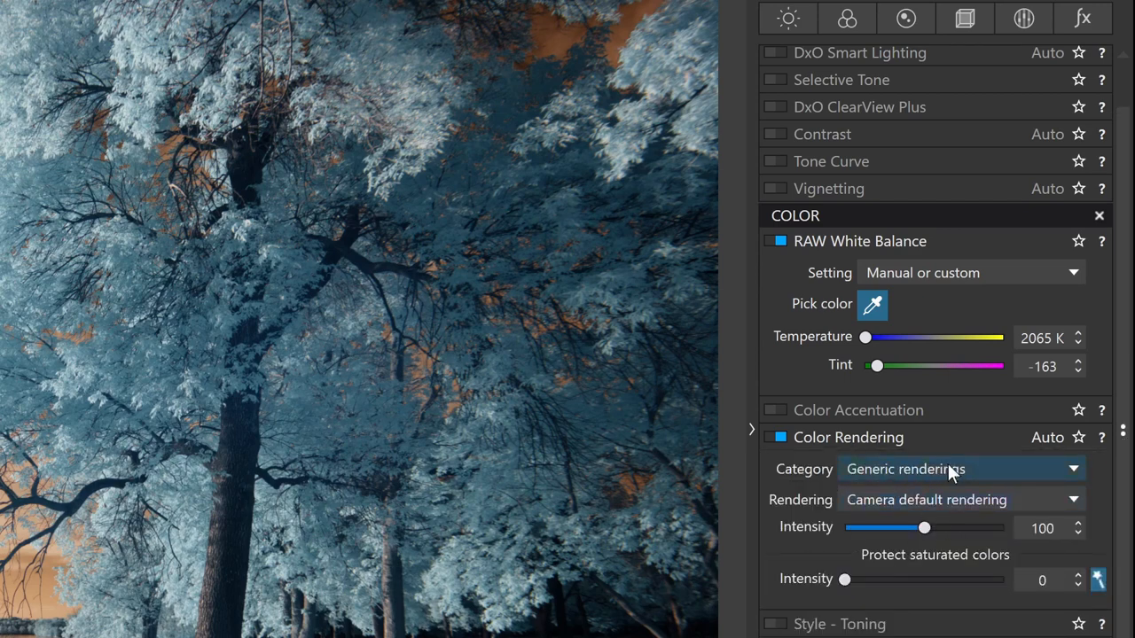
click(957, 468)
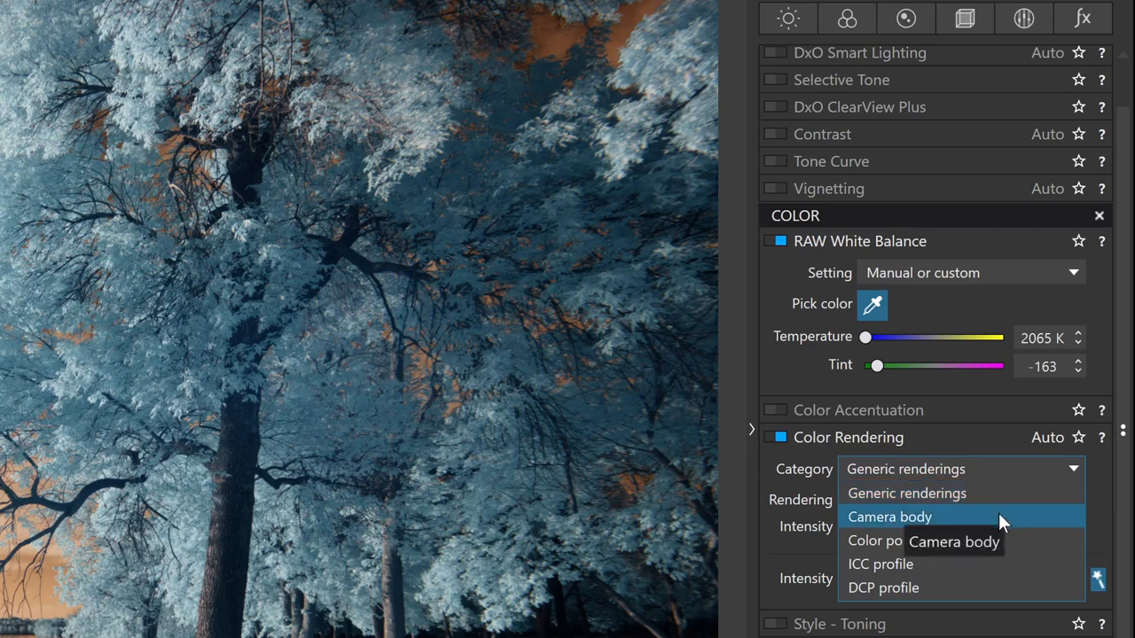
mouse_move(1038, 564)
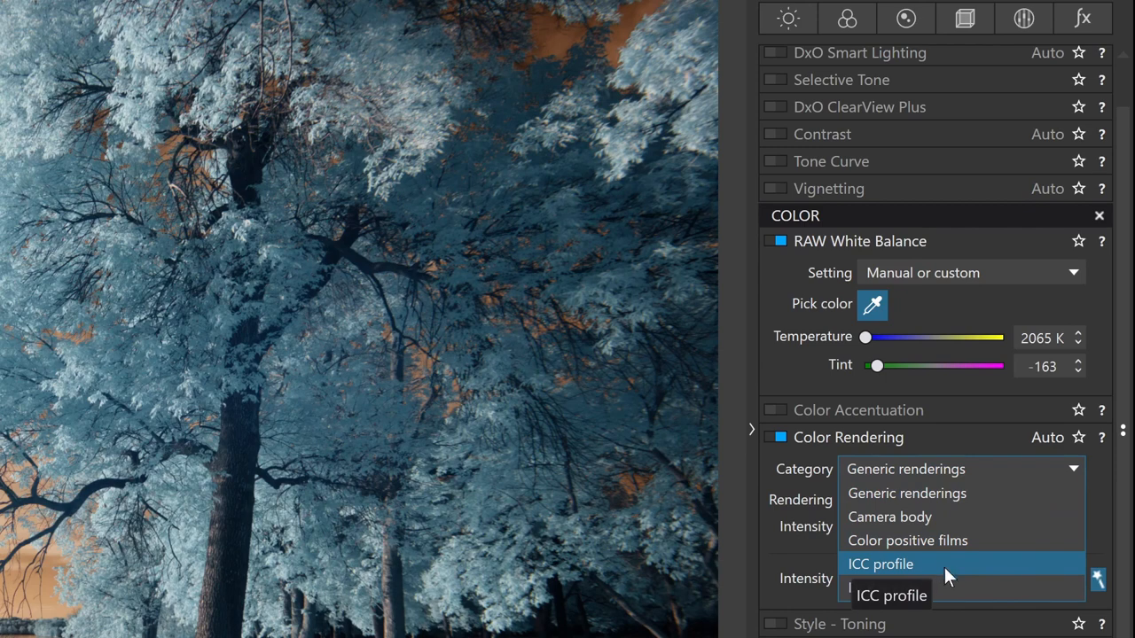
mouse_move(883, 587)
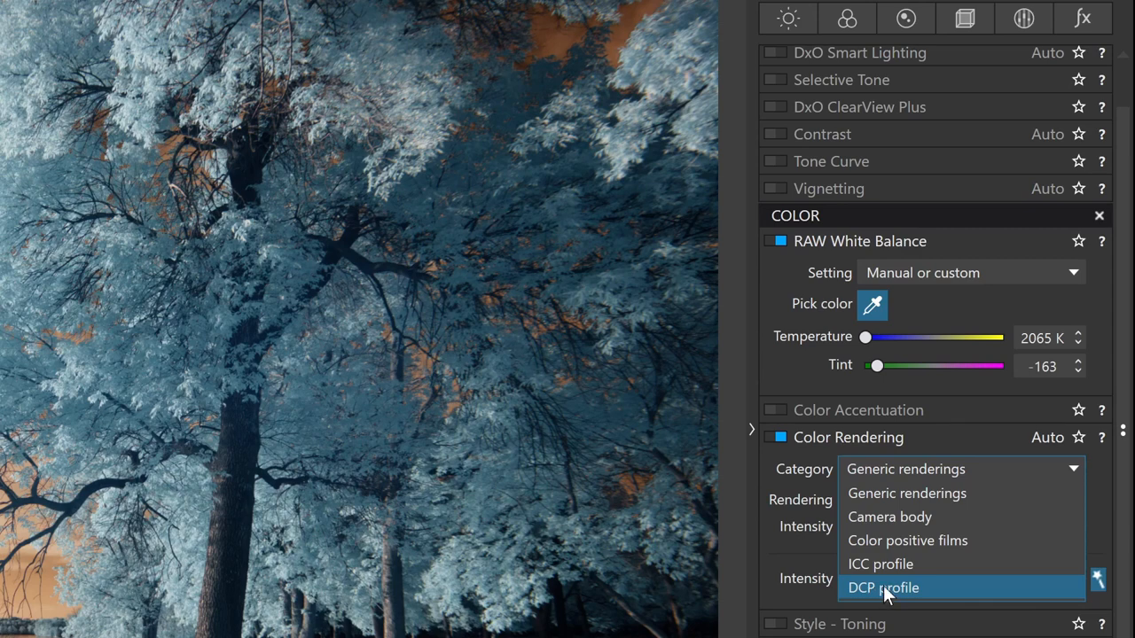
click(883, 589)
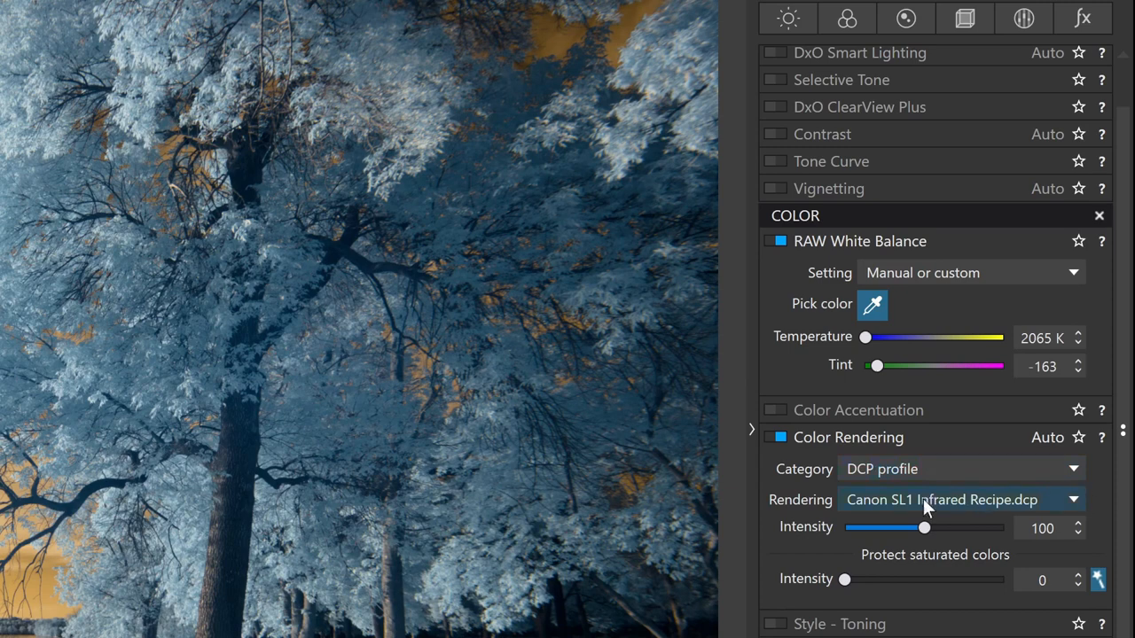
mouse_move(883, 506)
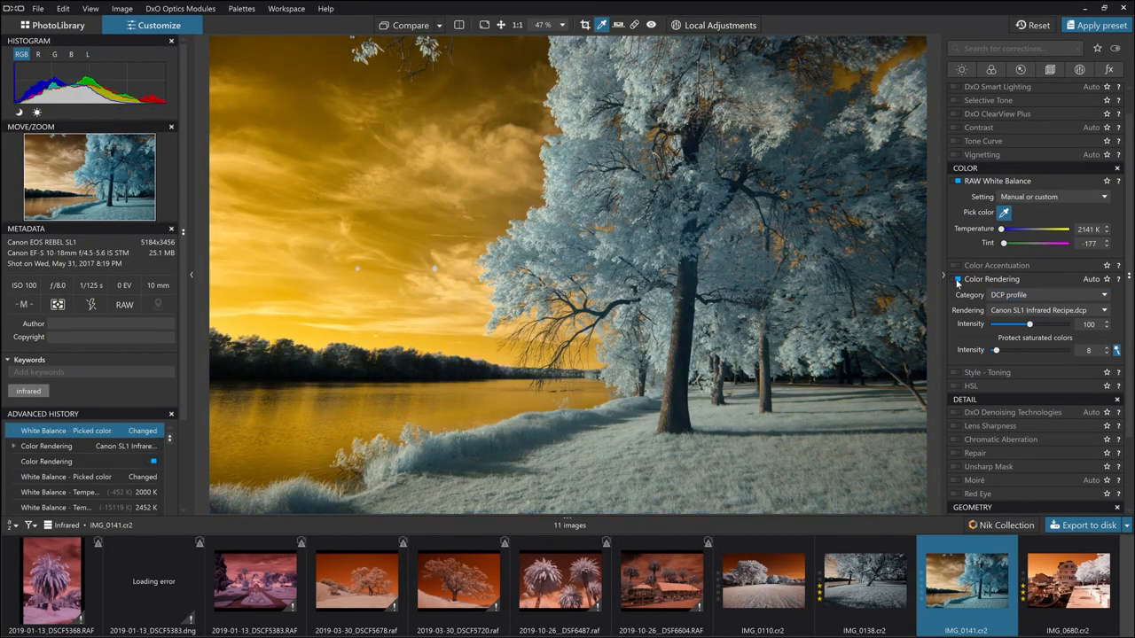
click(957, 278)
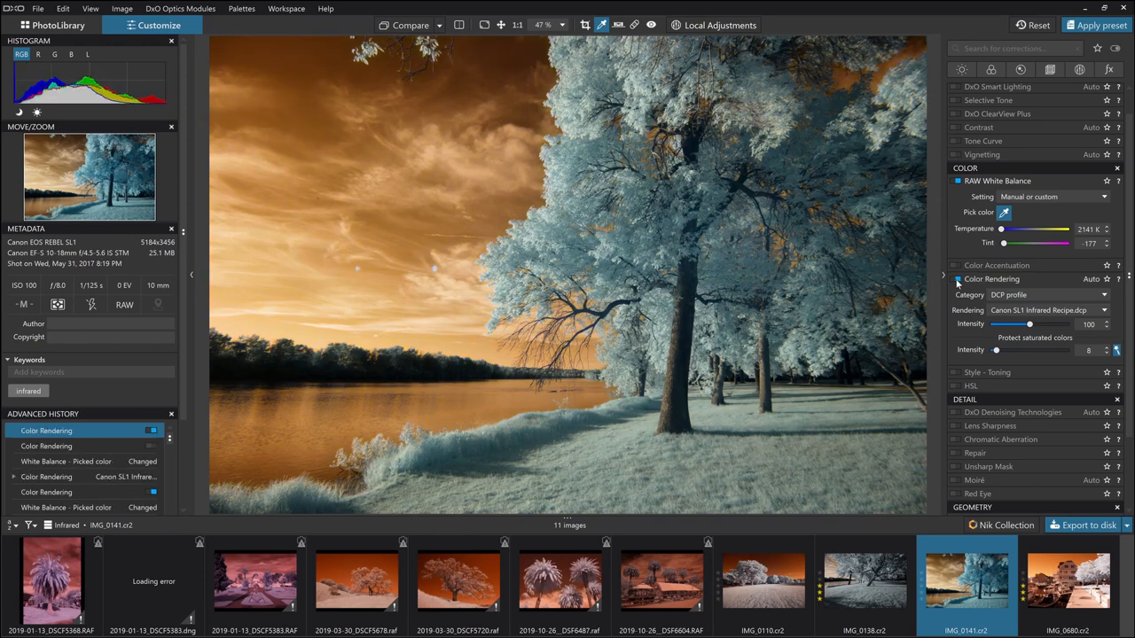
click(957, 279)
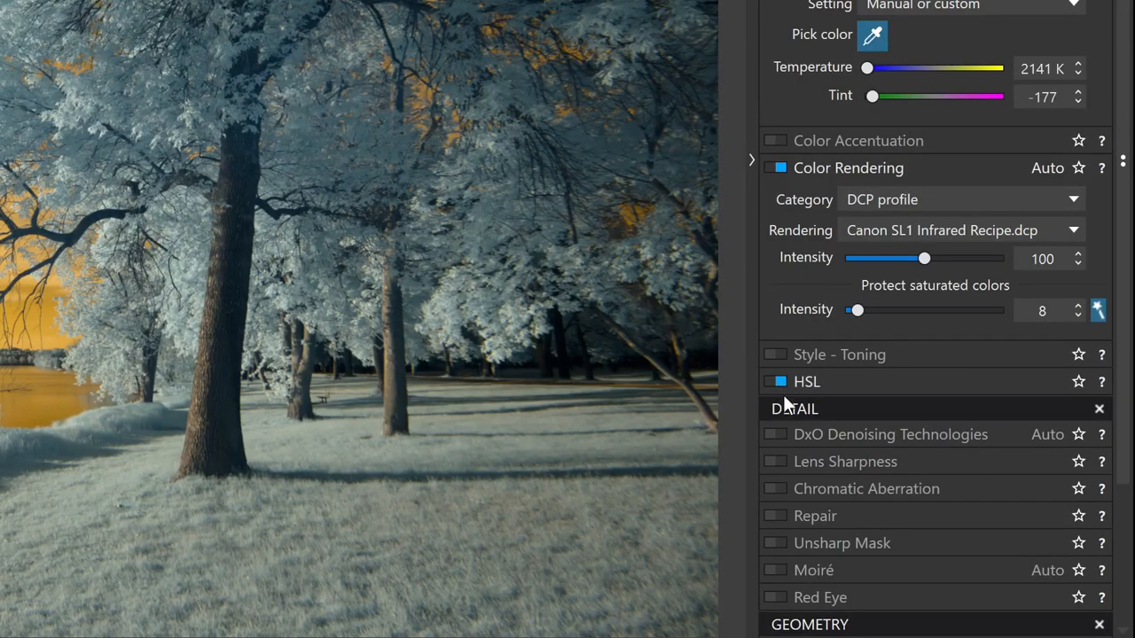
- Enable HSL and shift the selected hue range to recolour the sky tones
click(807, 381)
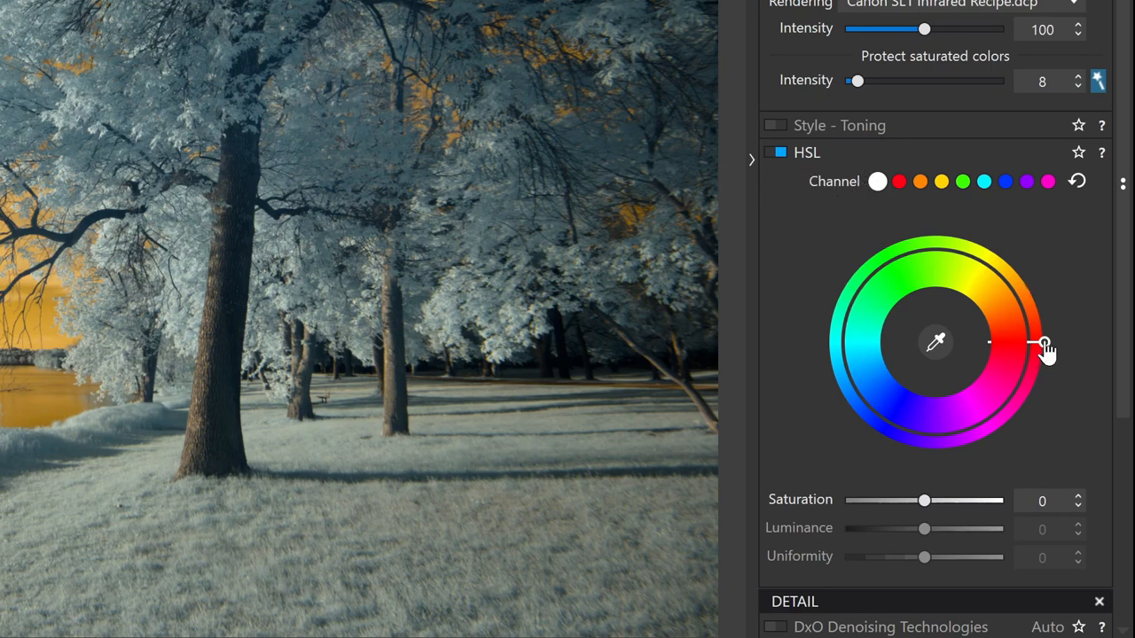
click(878, 181)
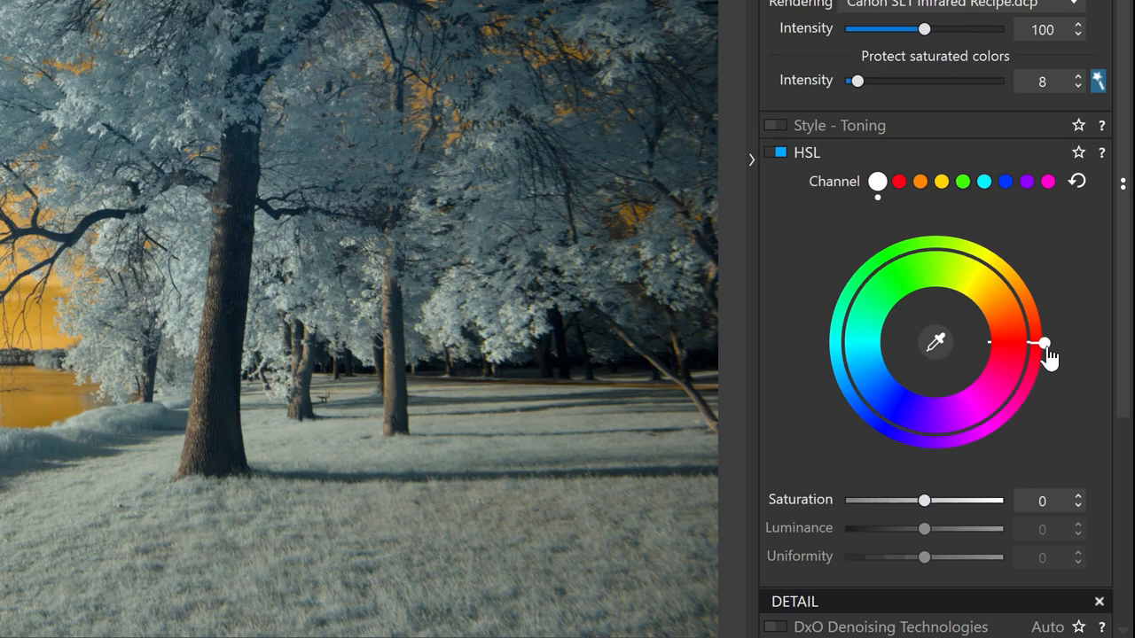
drag(1043, 344, 869, 431)
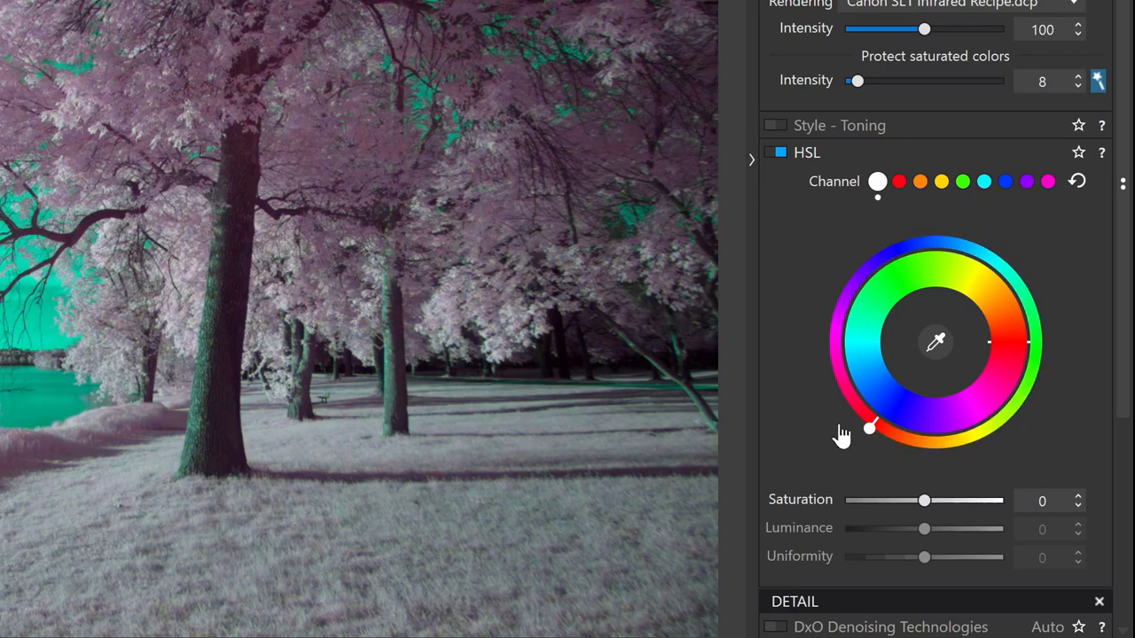
drag(873, 431, 830, 351)
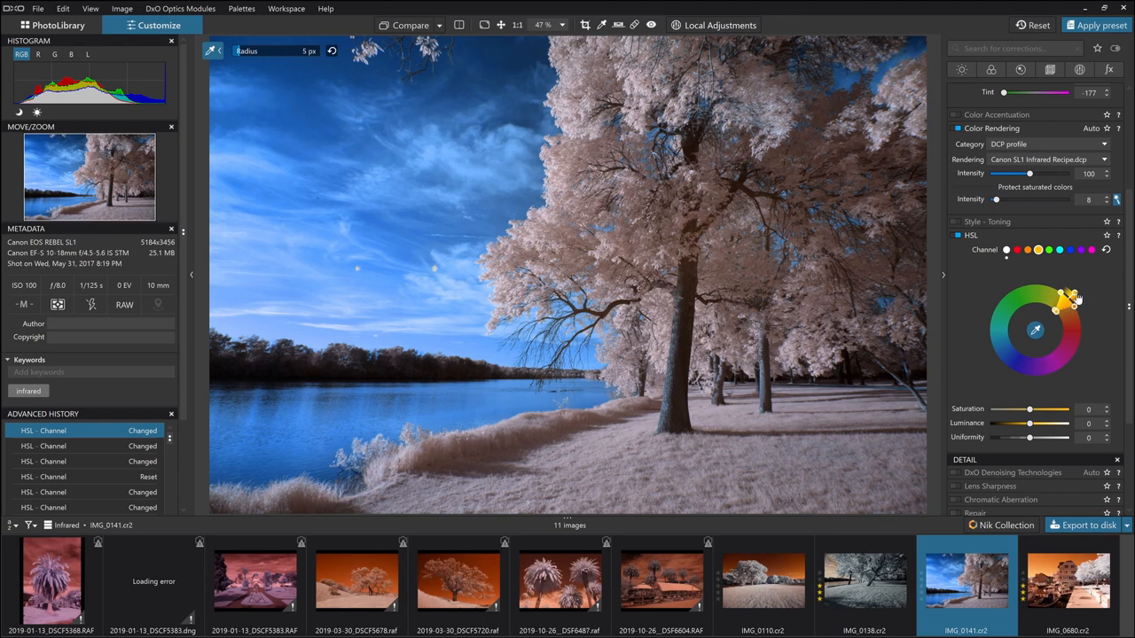
- Fine-tune the sky hue from cyan to a natural deep blue, keeping foliage pale pink
drag(1067, 297, 1085, 321)
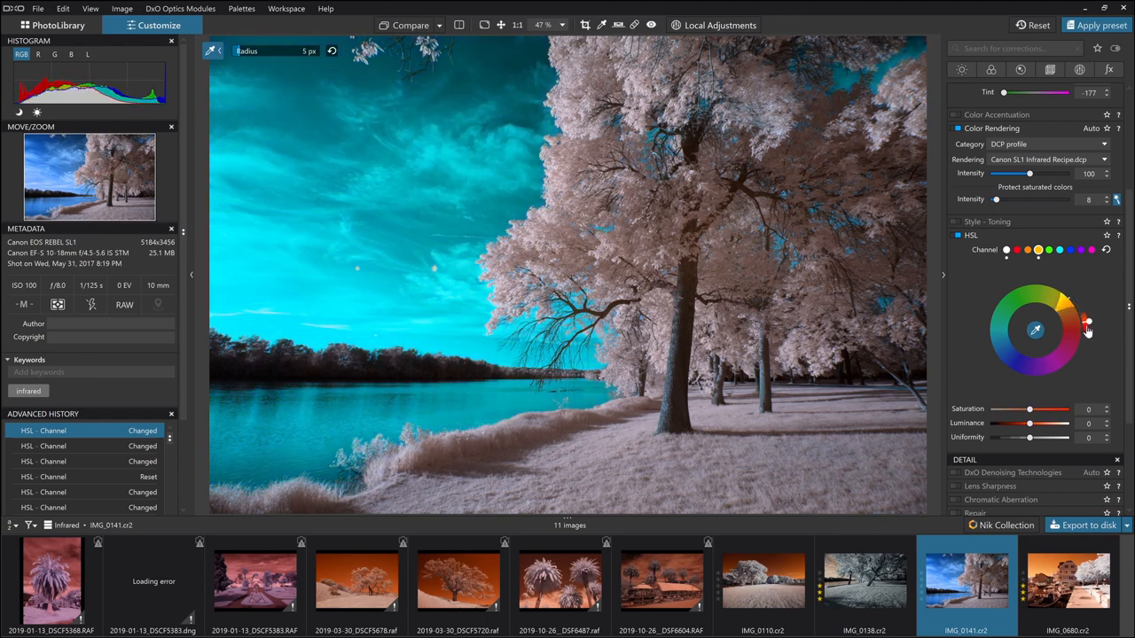
drag(1085, 321, 1080, 298)
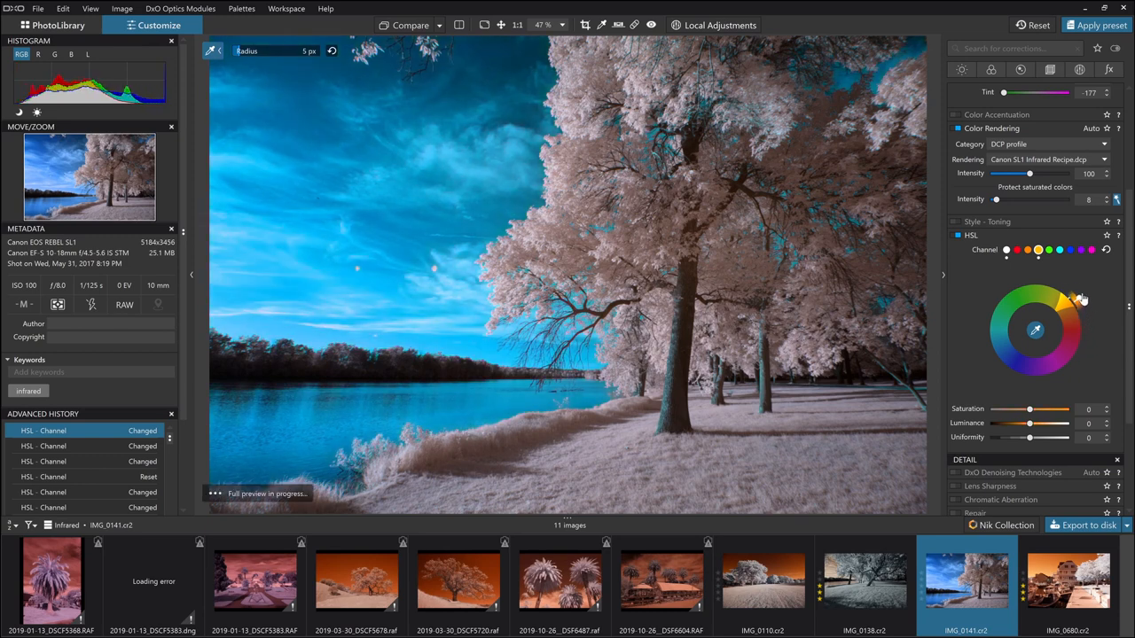
drag(1081, 298, 1073, 305)
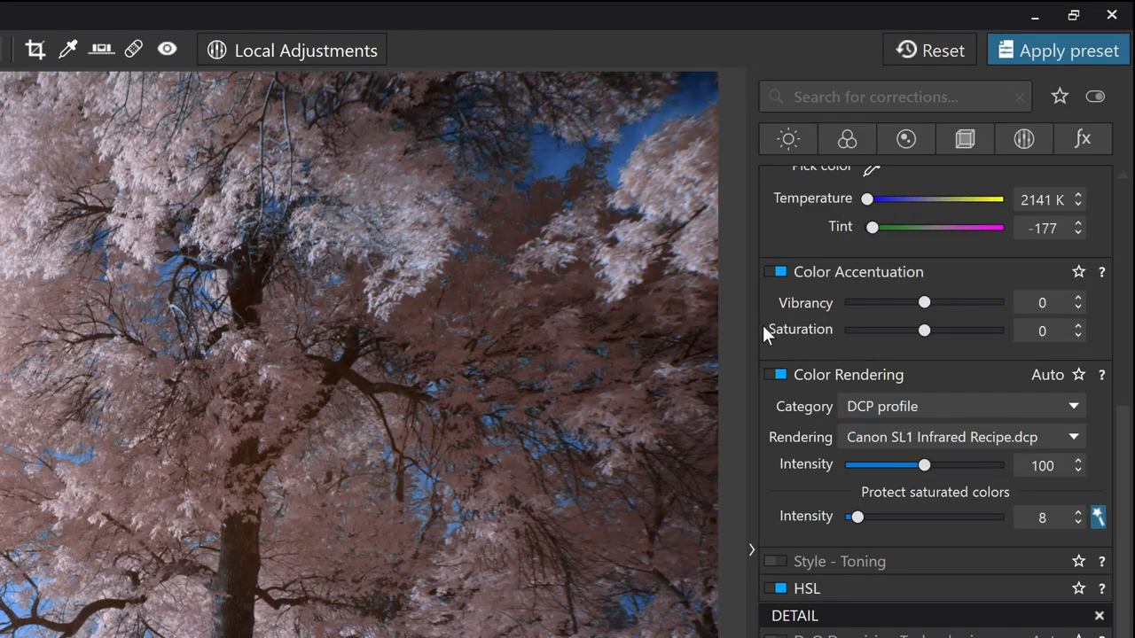
- Raise Vibrancy in Color Accentuation to about 56
drag(923, 302, 968, 301)
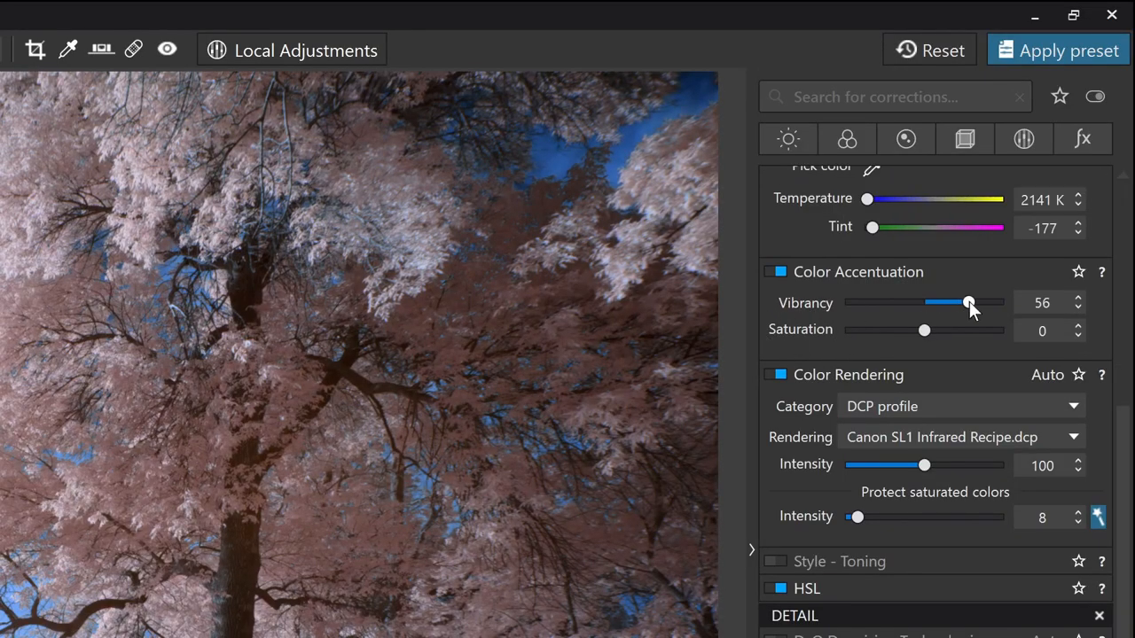
drag(924, 330, 961, 330)
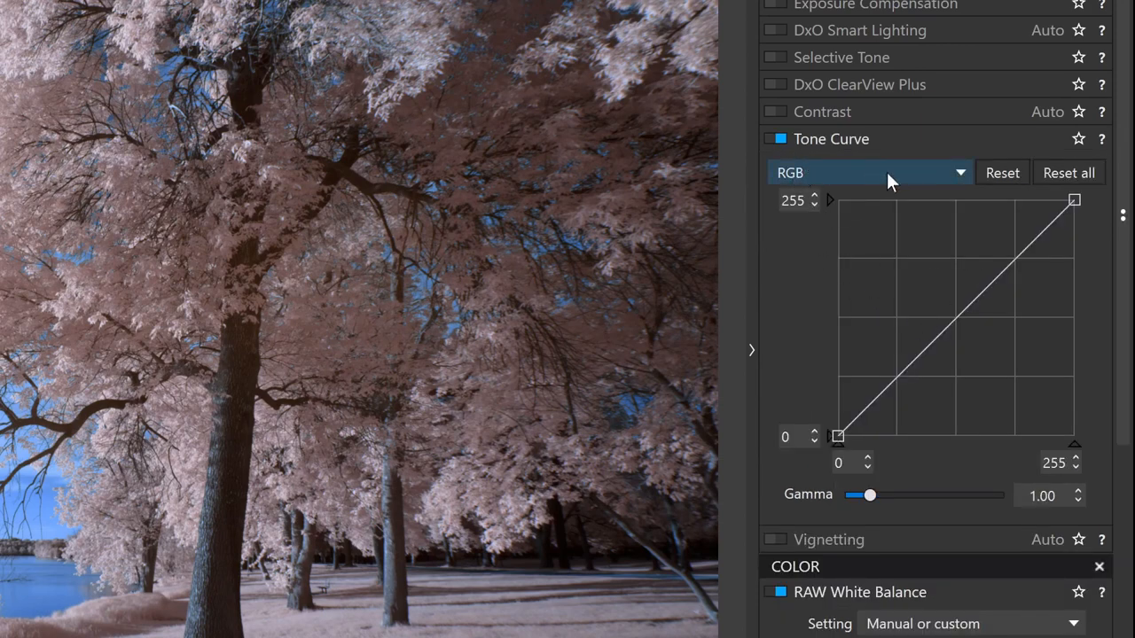
- Switch the Tone Curve to the Red channel and bend it, settling near neutral
click(869, 172)
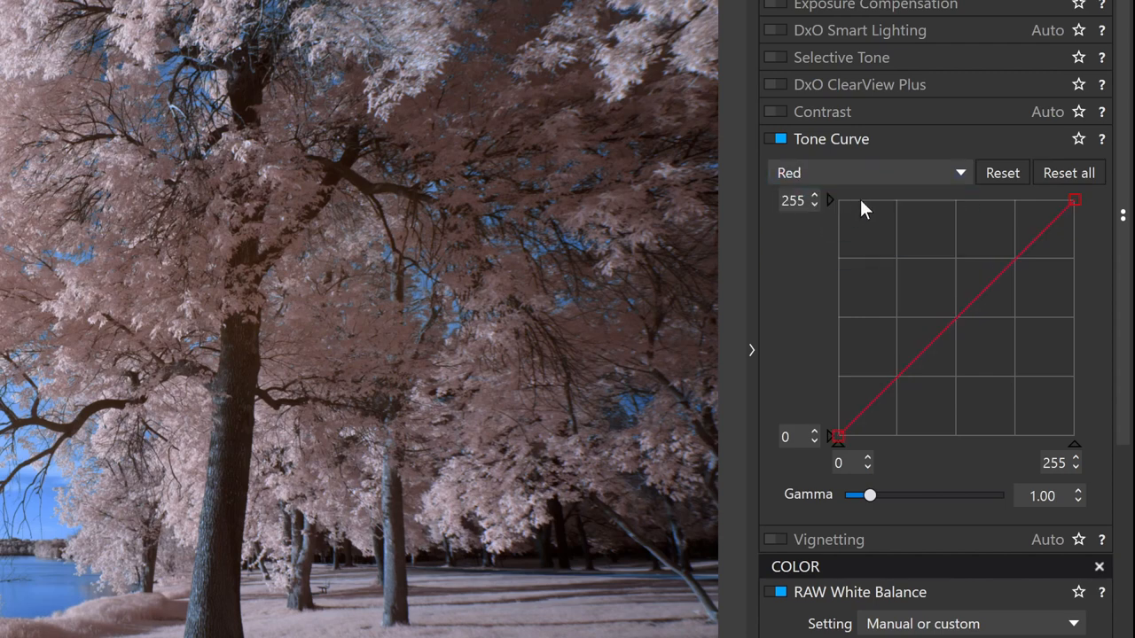
click(957, 323)
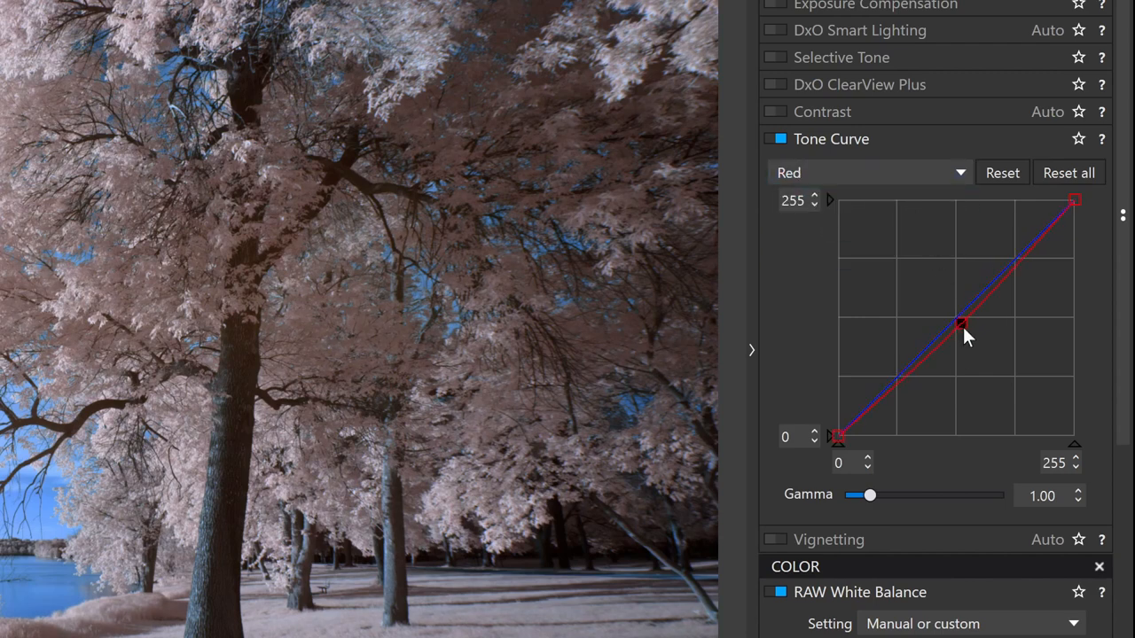
drag(959, 323, 984, 346)
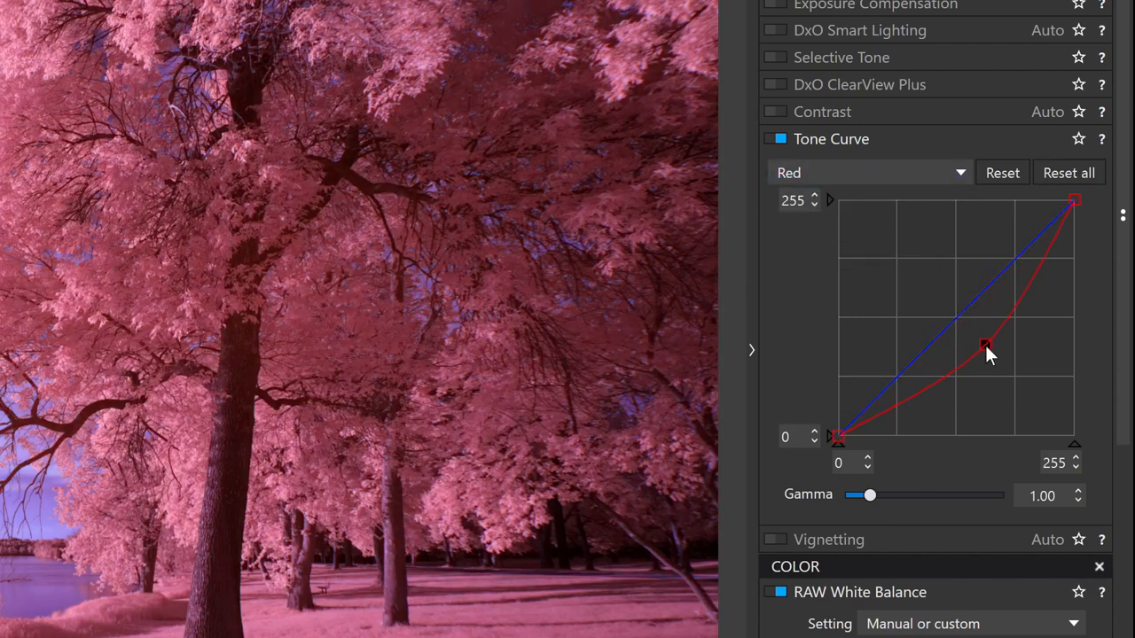
drag(986, 345, 927, 301)
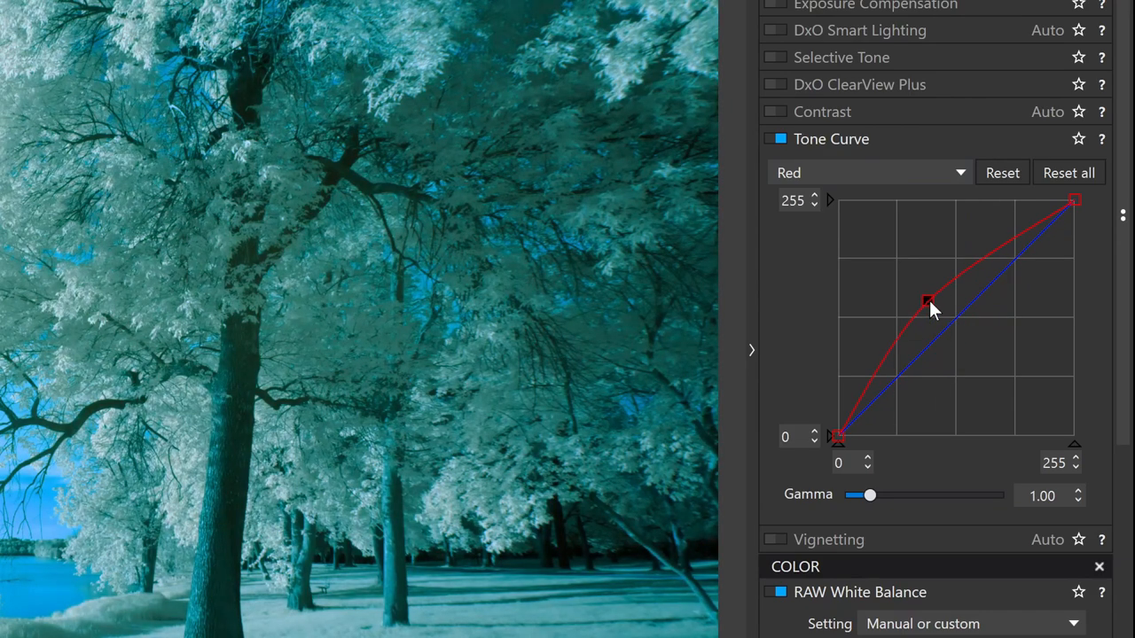
drag(929, 301, 961, 328)
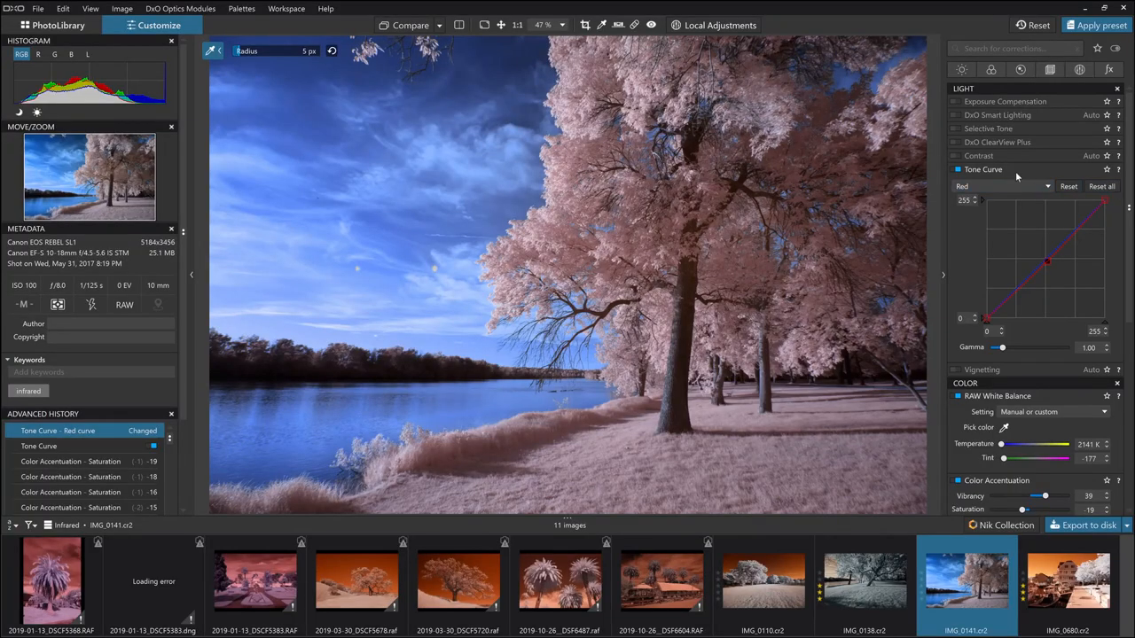
- Lower Saturation in Color Accentuation to about -62 for softer pastel pinks
click(982, 170)
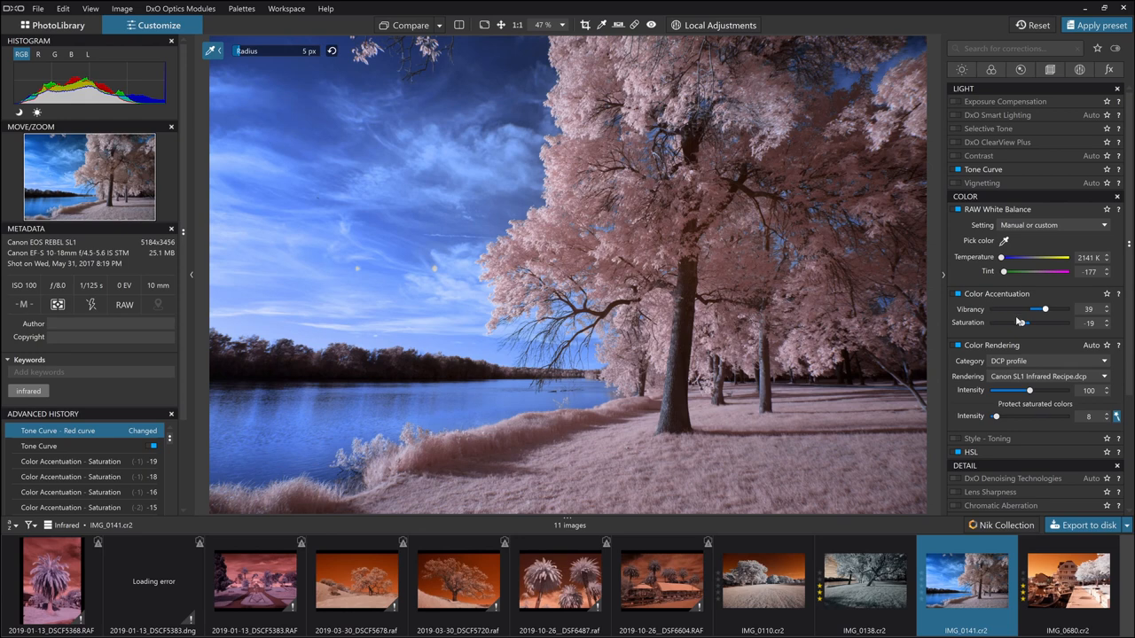
drag(1021, 323, 1007, 323)
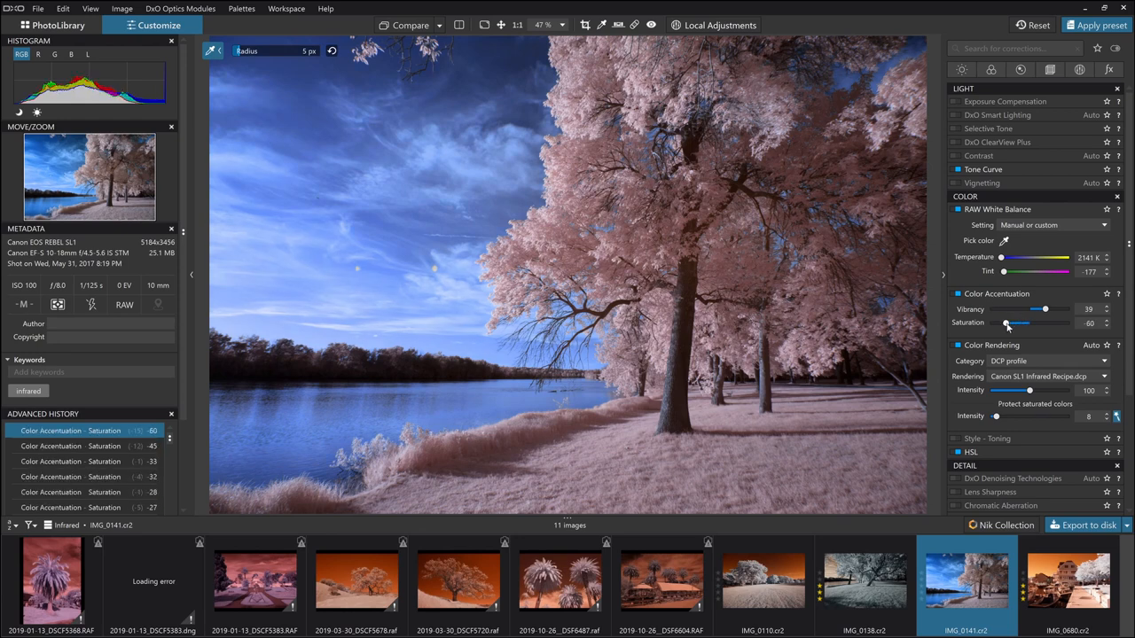
drag(1008, 323, 1004, 323)
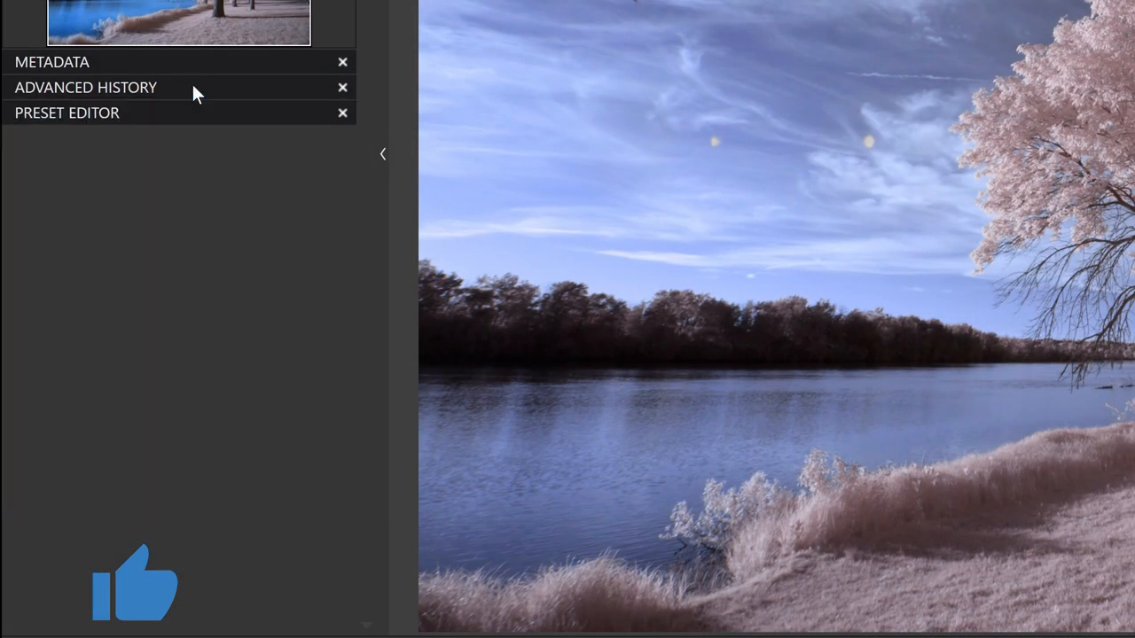
- Try a preset from 2 - Black & White, then undo back to the colour edit
click(67, 114)
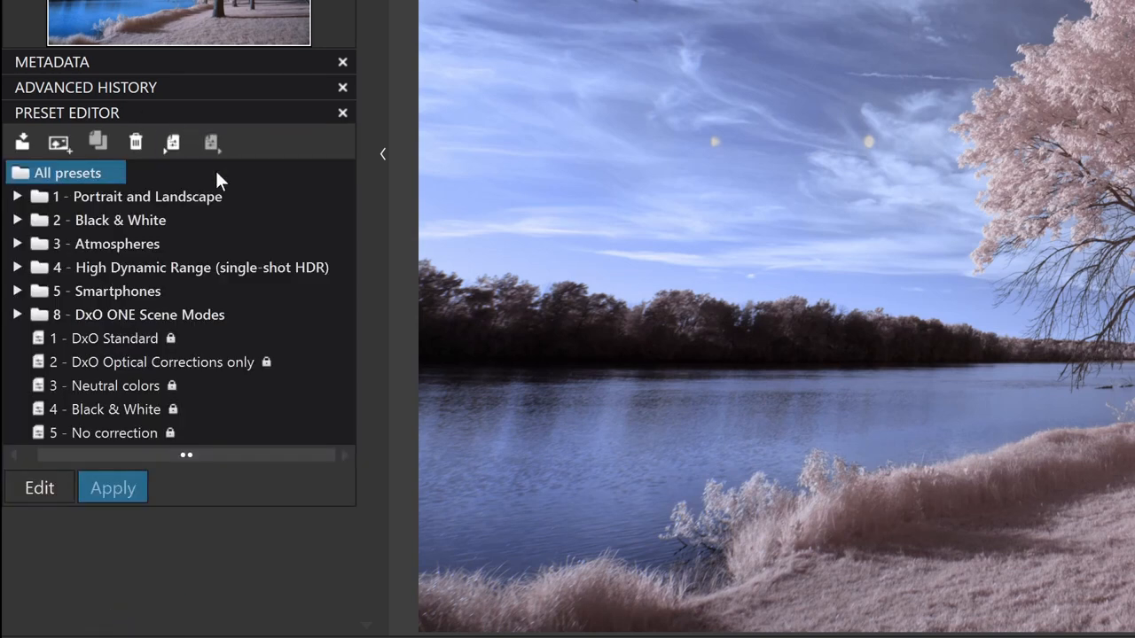
click(18, 220)
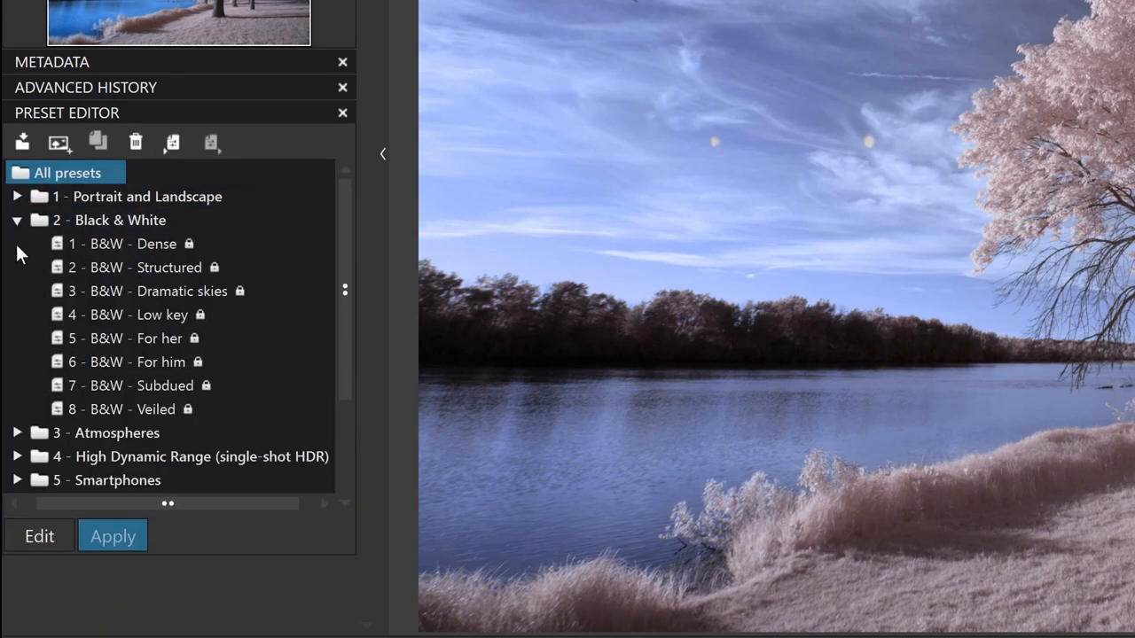
click(124, 245)
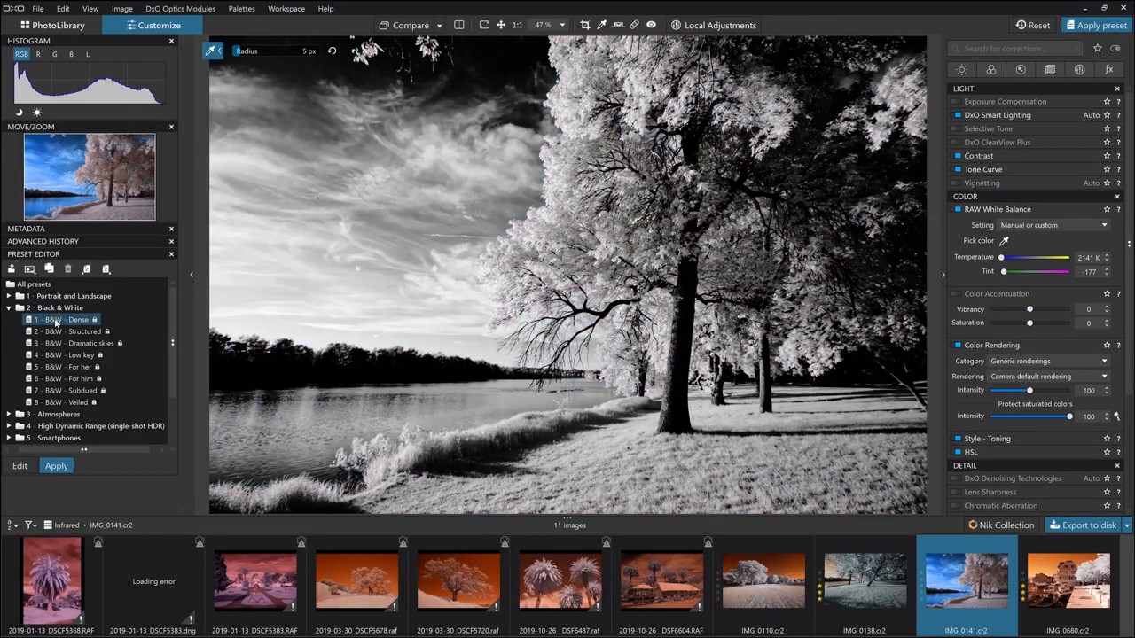
click(55, 465)
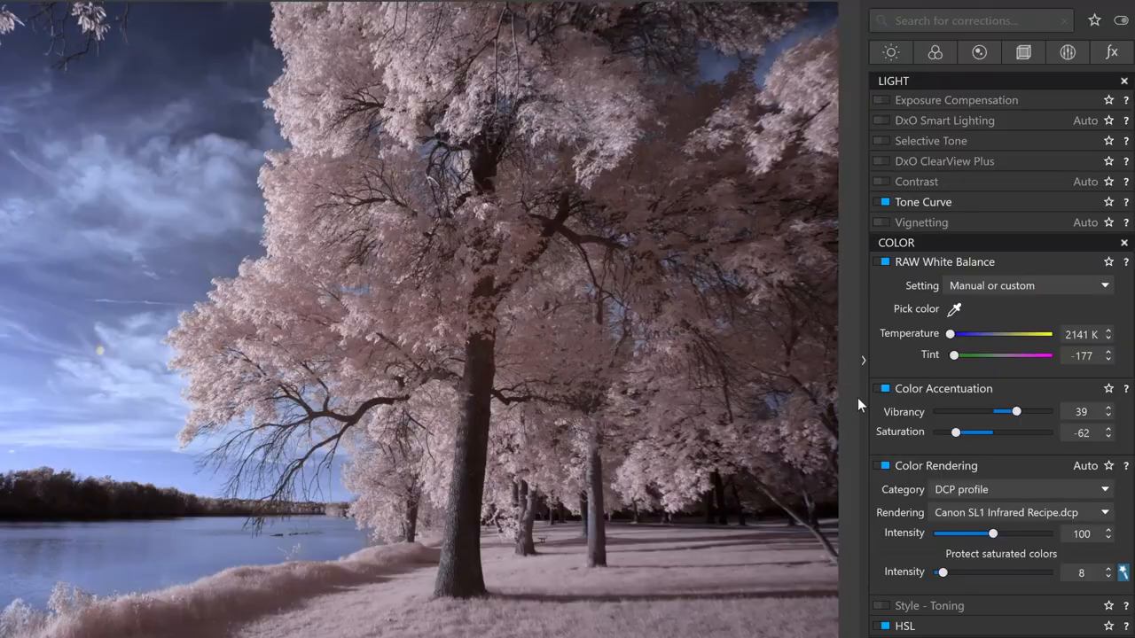
mouse_move(972, 240)
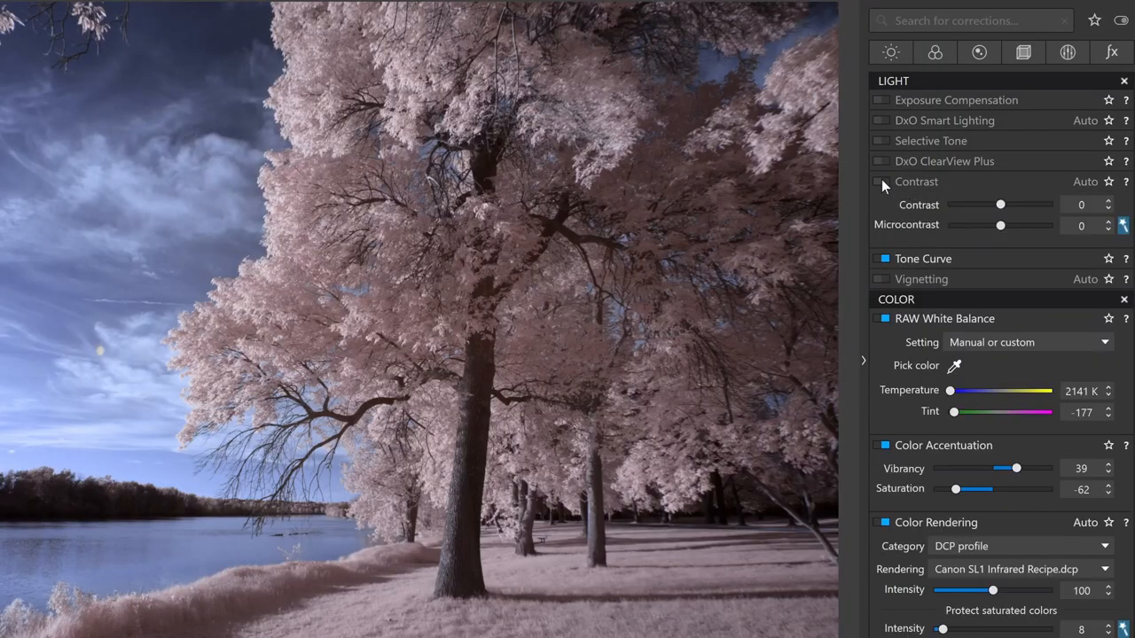
- Enable Contrast with Microcontrast 16 and turn on DxO ClearView Plus
click(881, 181)
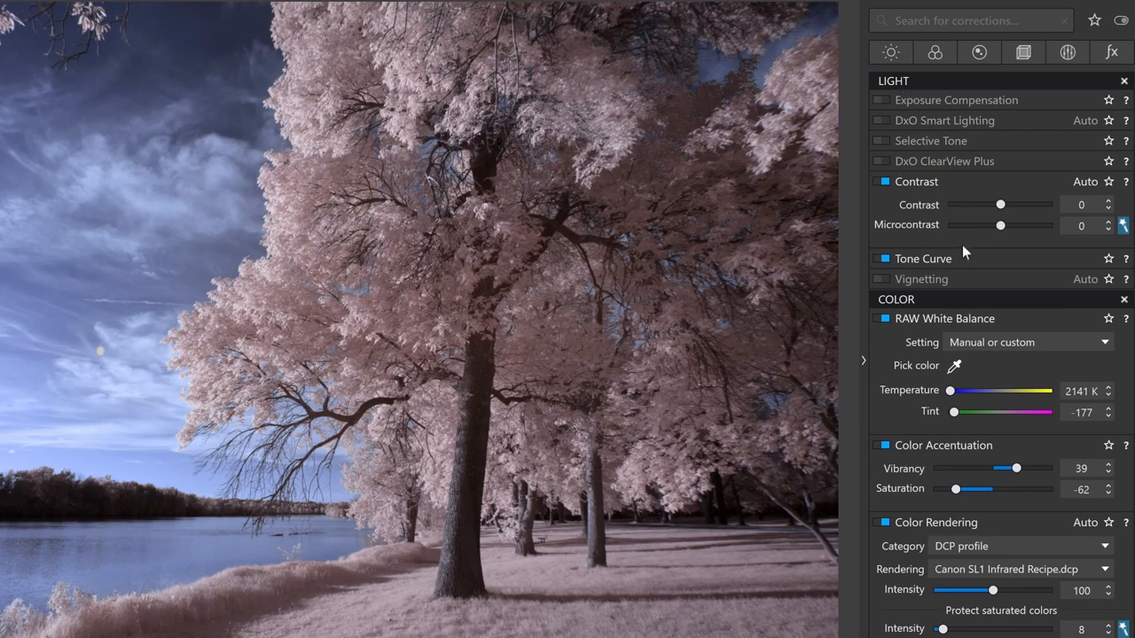
drag(1000, 223, 1007, 224)
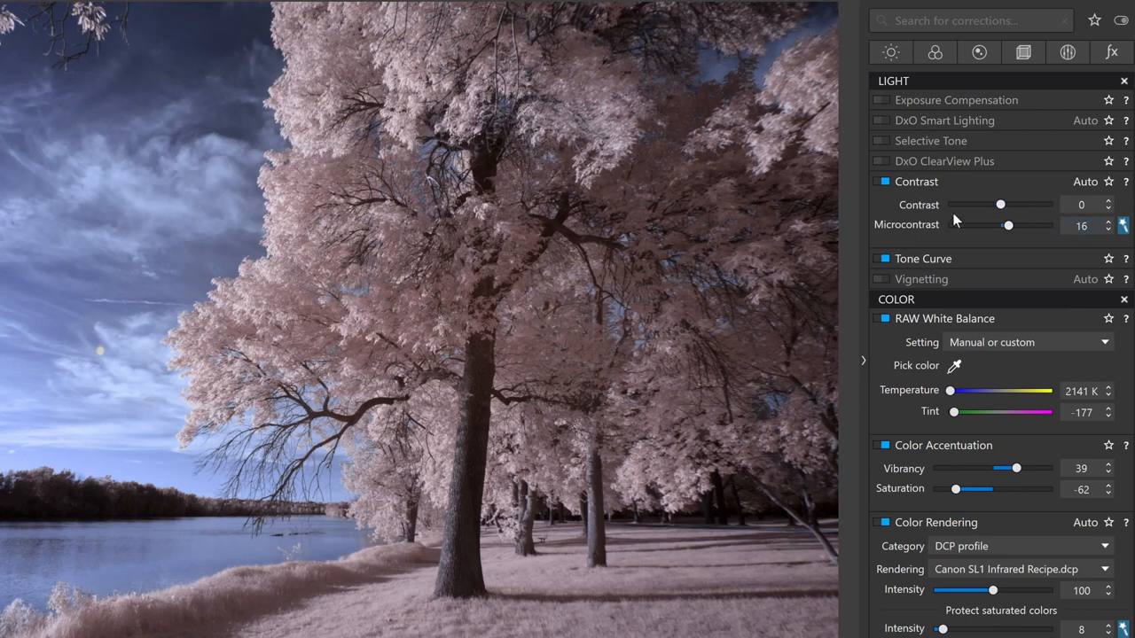
mouse_move(911, 168)
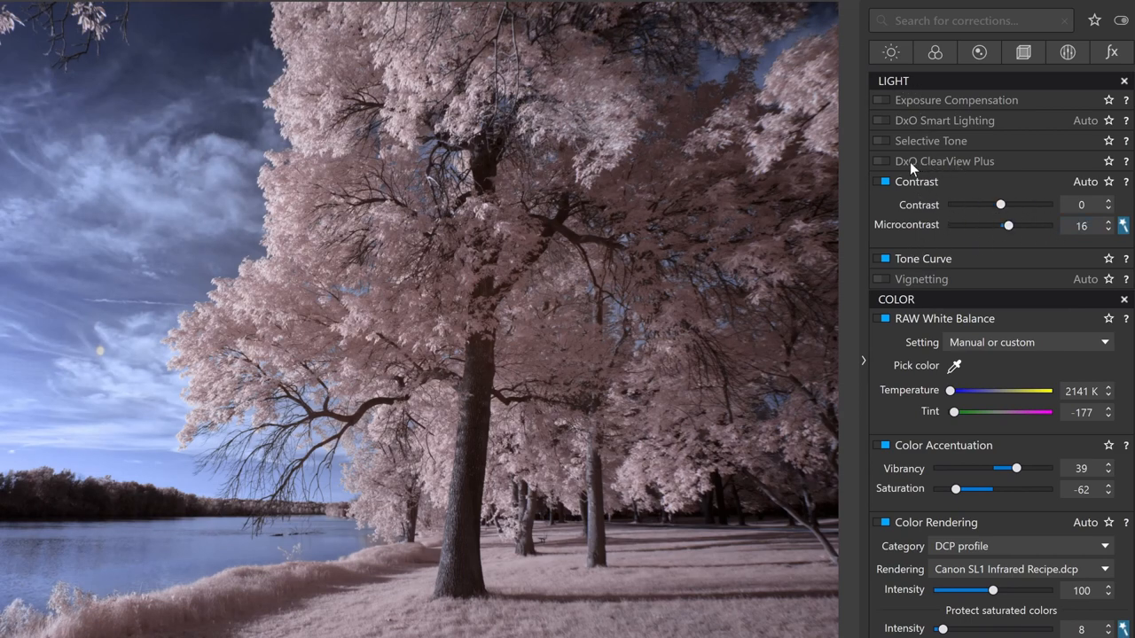
click(883, 159)
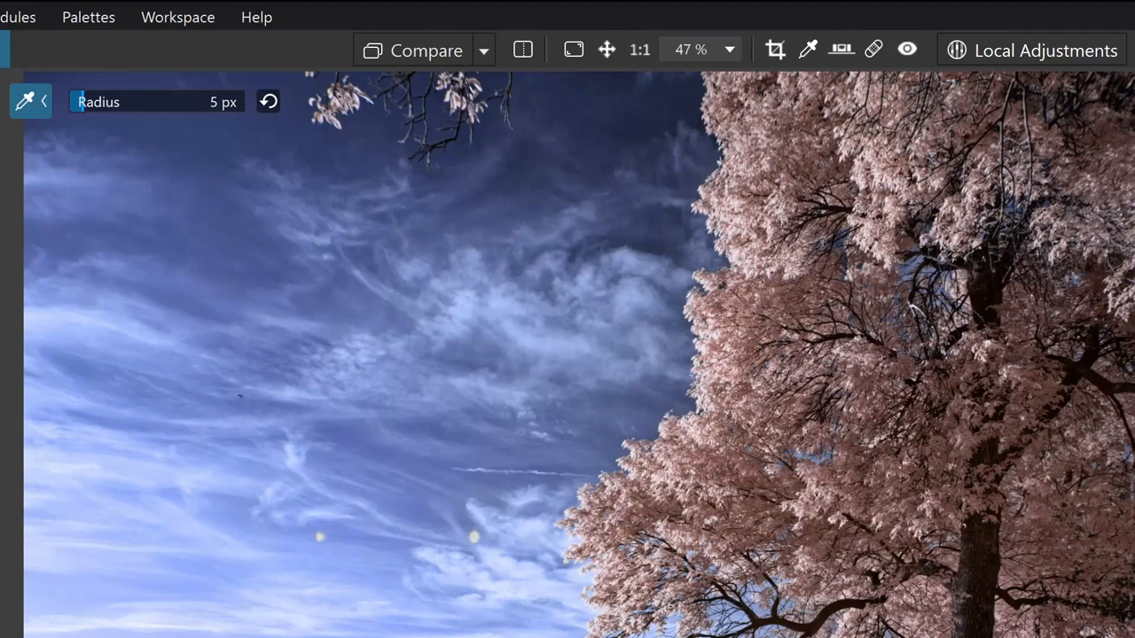
mouse_move(1032, 57)
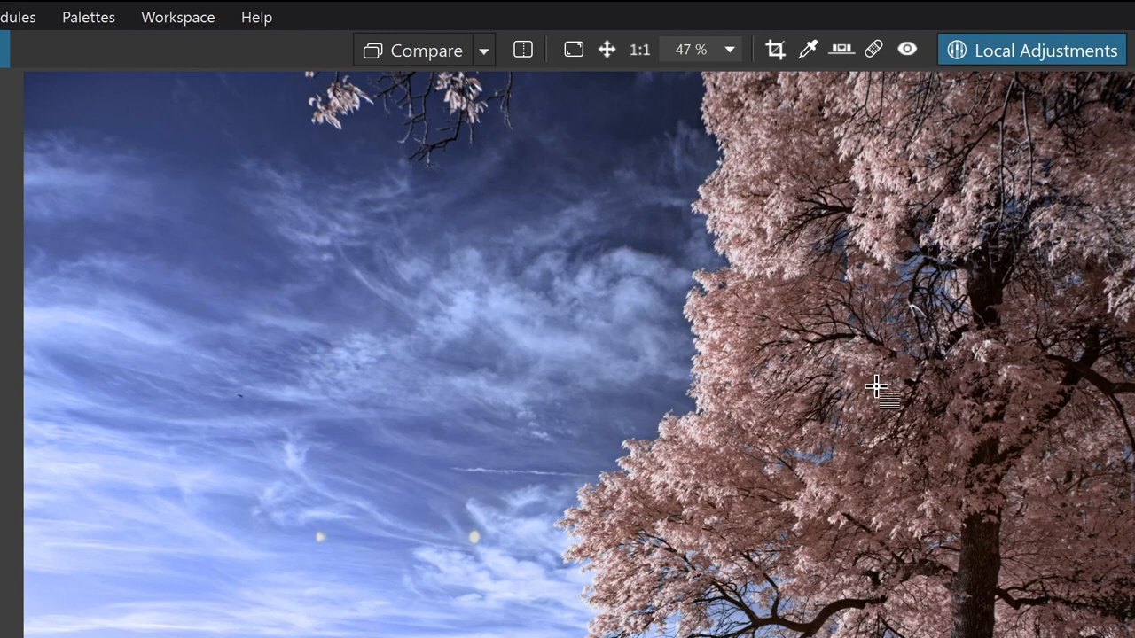
- Enter Local Adjustments and place a Control point on the lake area
click(872, 387)
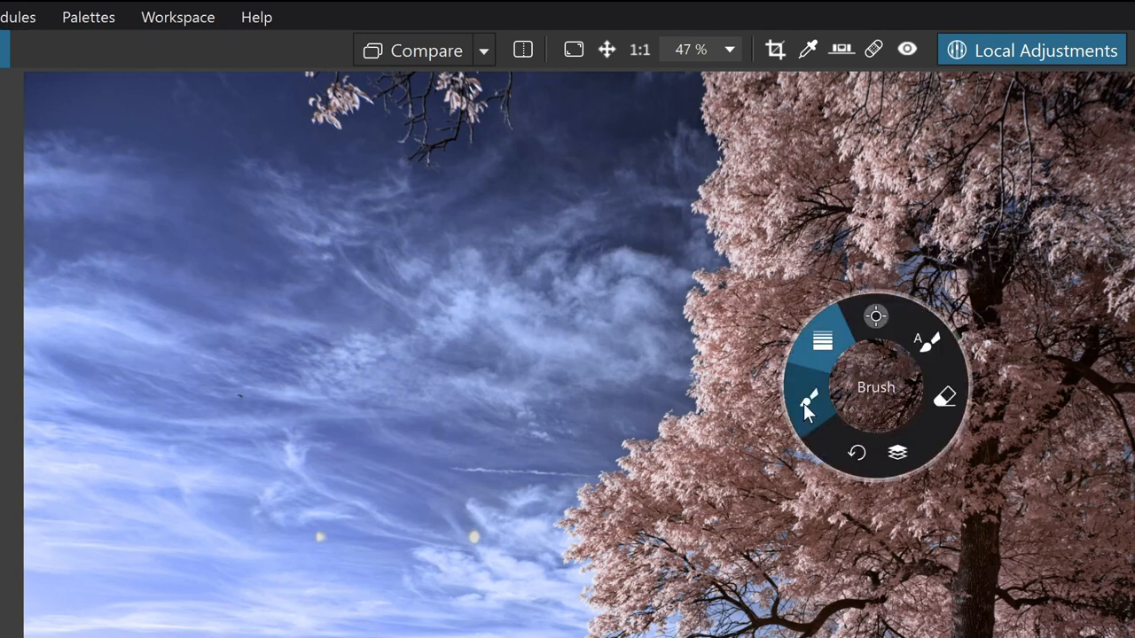
click(808, 390)
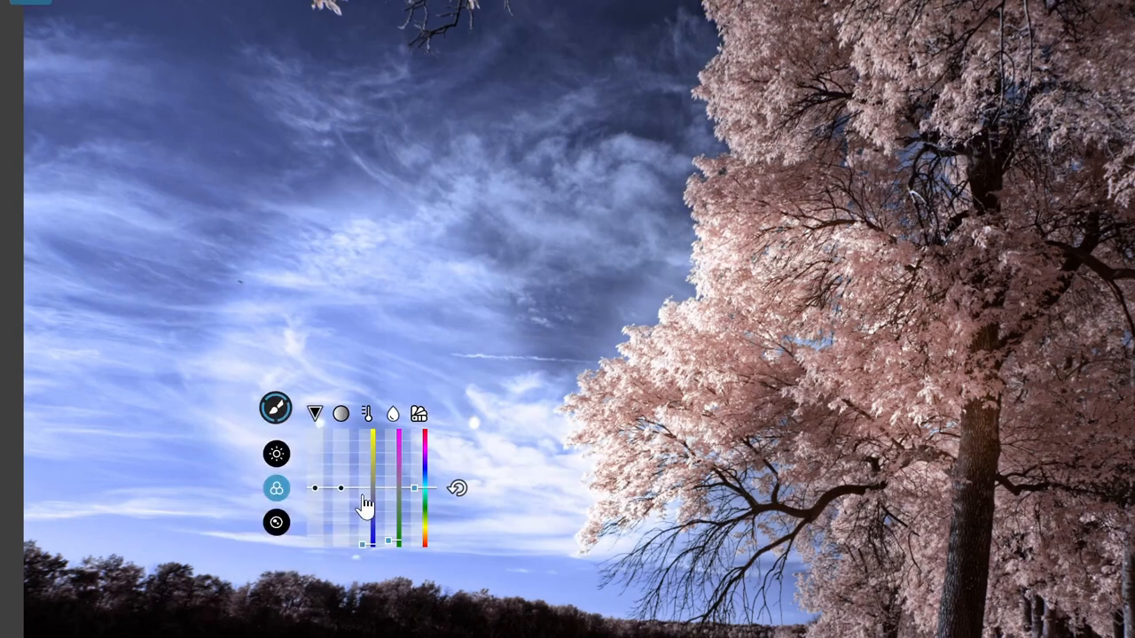
click(277, 522)
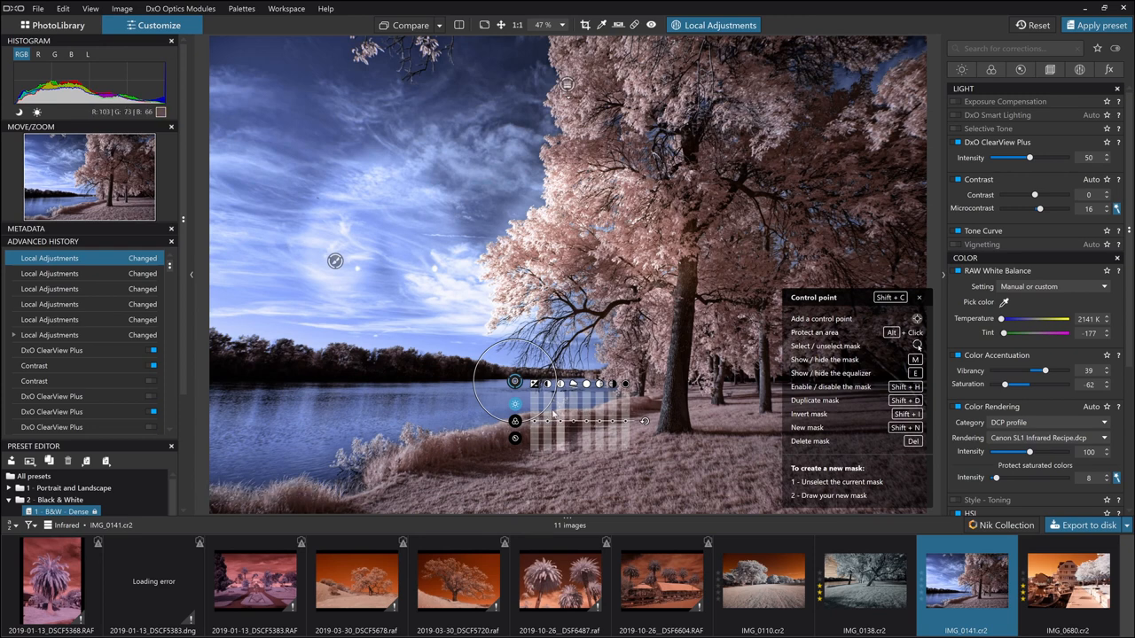
mouse_move(583, 422)
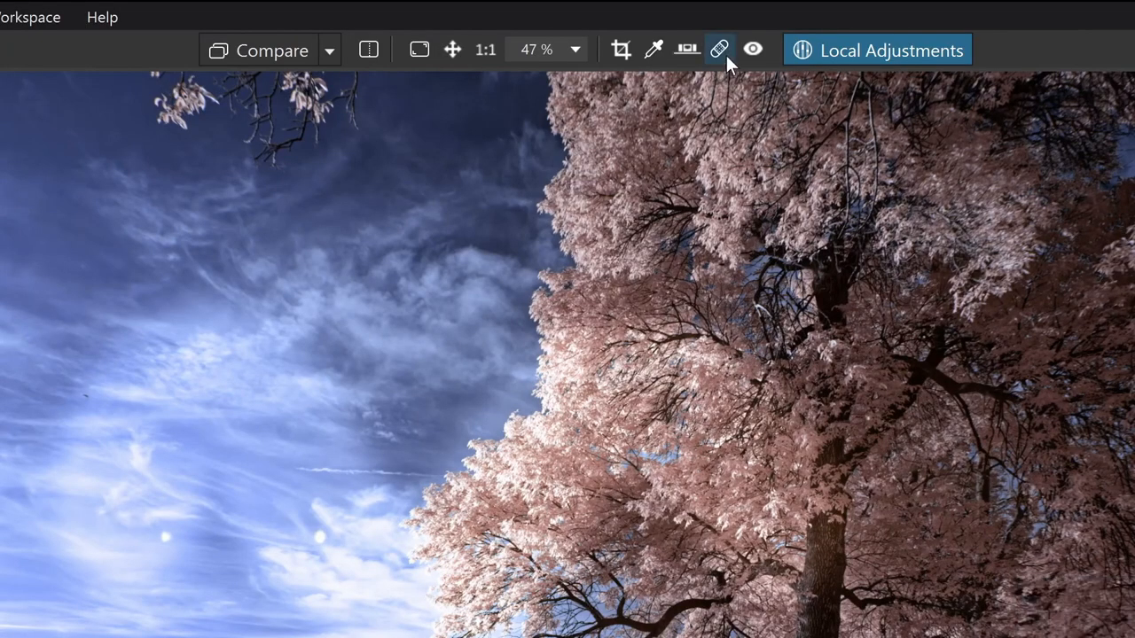
mouse_move(719, 49)
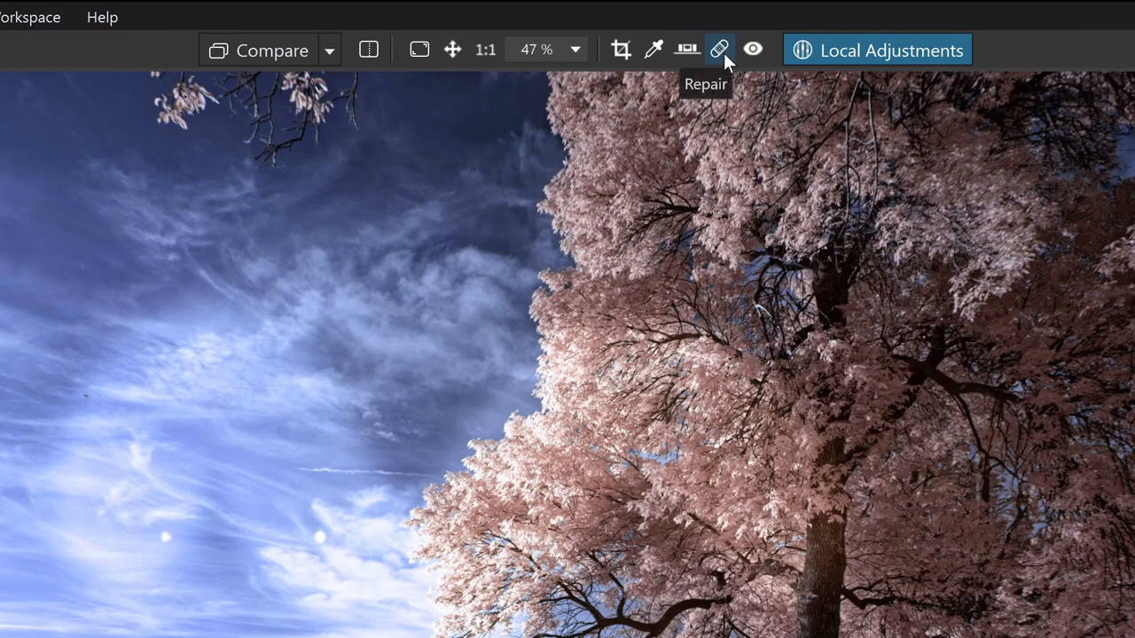
- Repair-paint out the hanging branch and leaves at top right, moving the source to clean sky
click(720, 50)
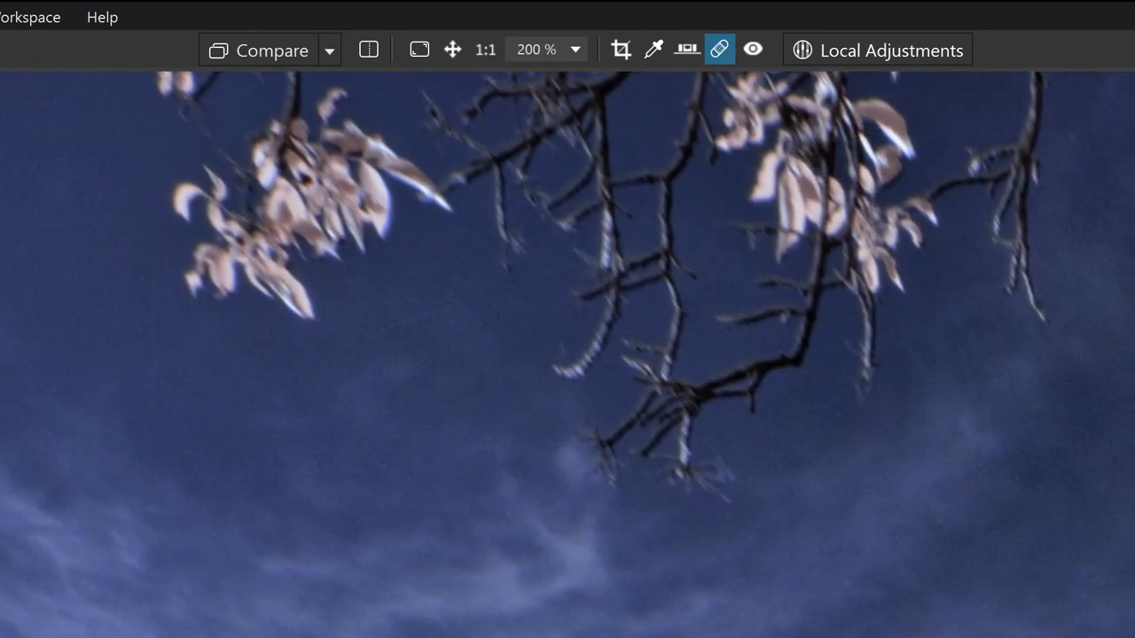
click(535, 319)
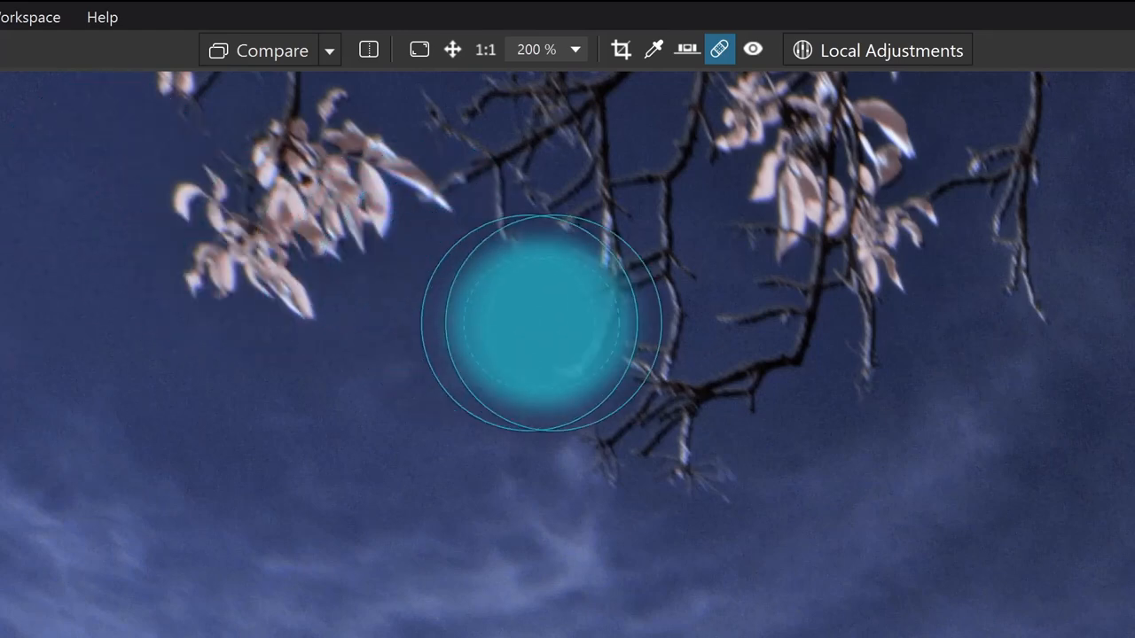
drag(532, 323, 505, 89)
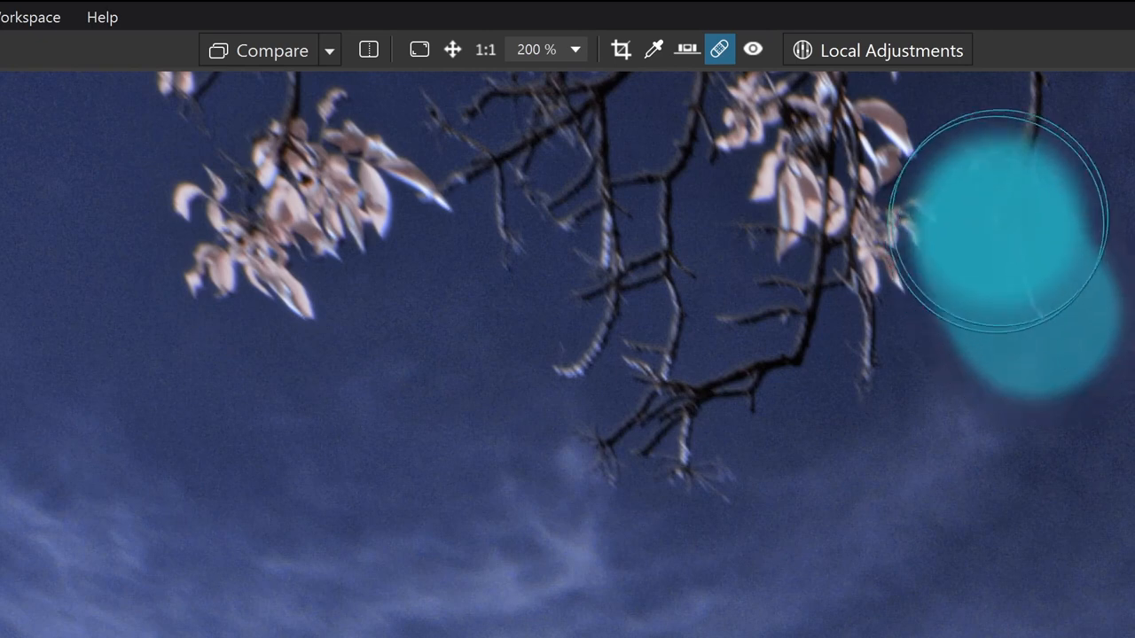
drag(1010, 221, 688, 435)
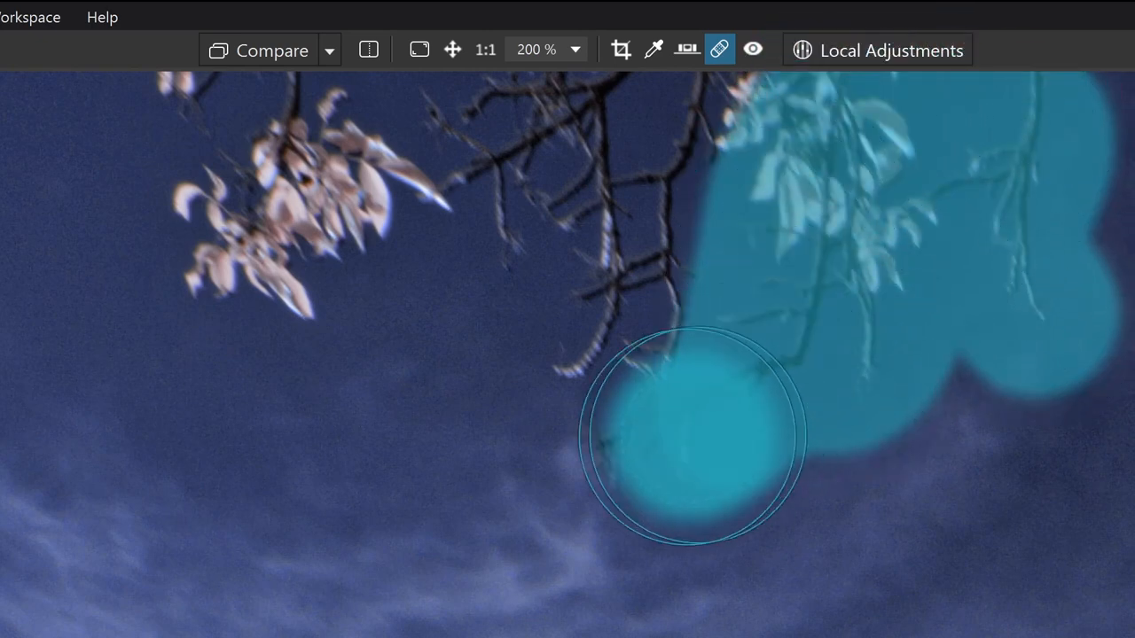
drag(688, 435, 452, 98)
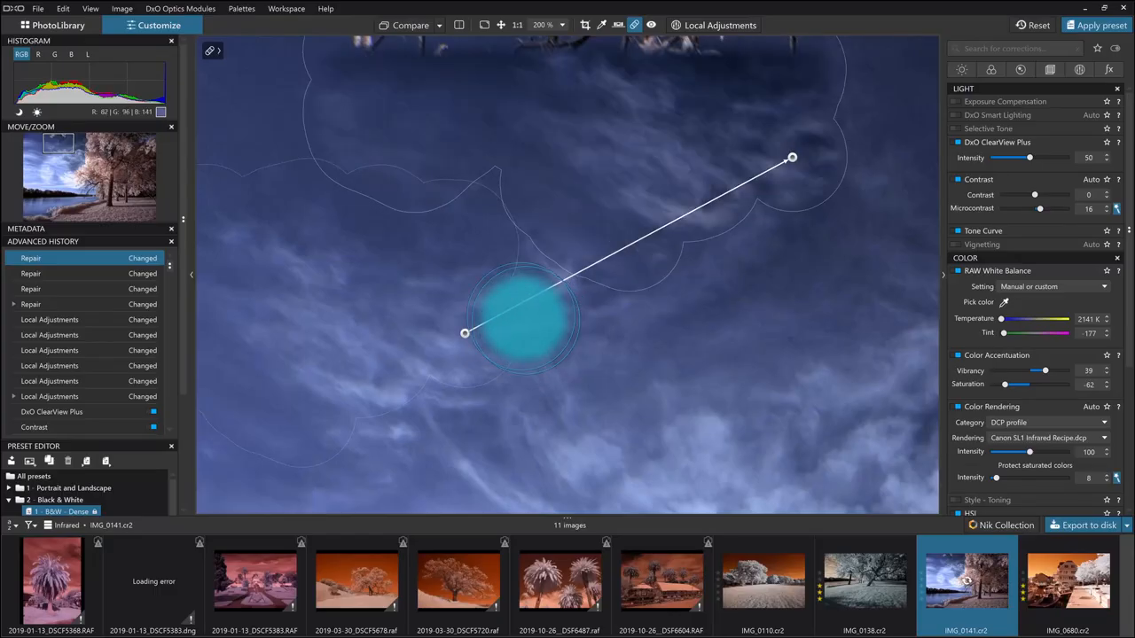
drag(523, 319, 482, 67)
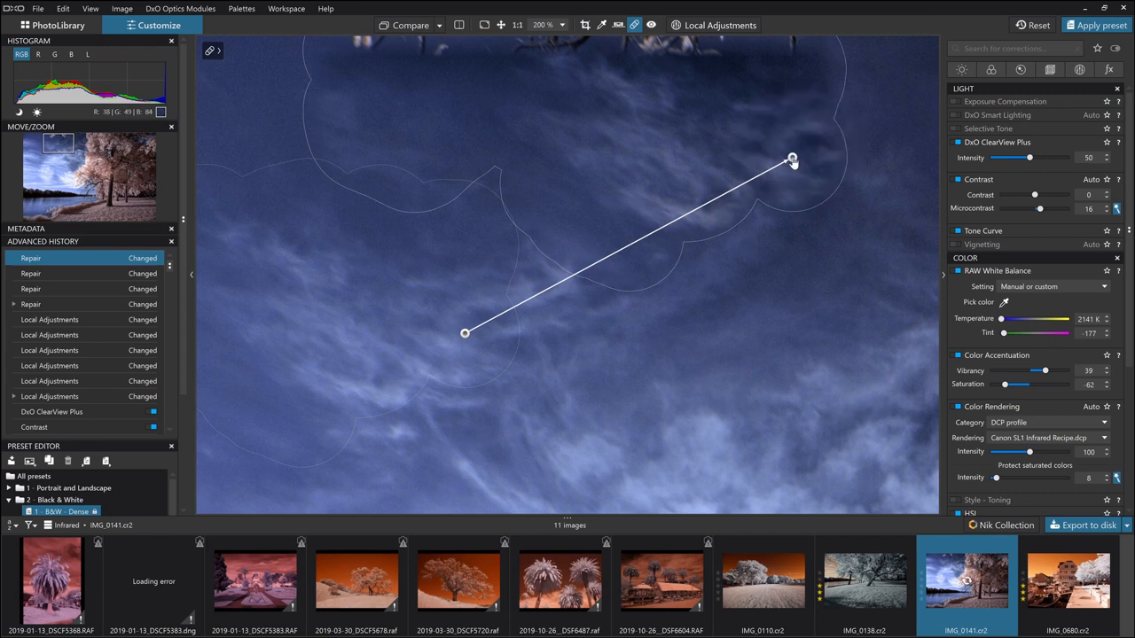
- Retouch the remaining leaves and leftover twigs near the top of the sky
click(791, 160)
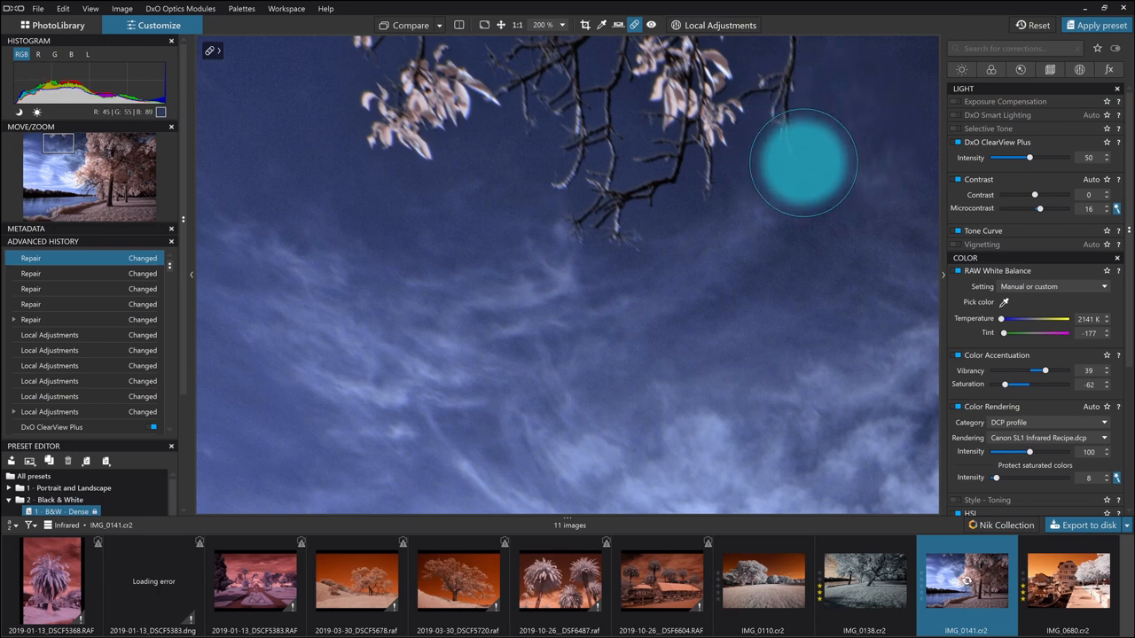
drag(801, 160, 789, 45)
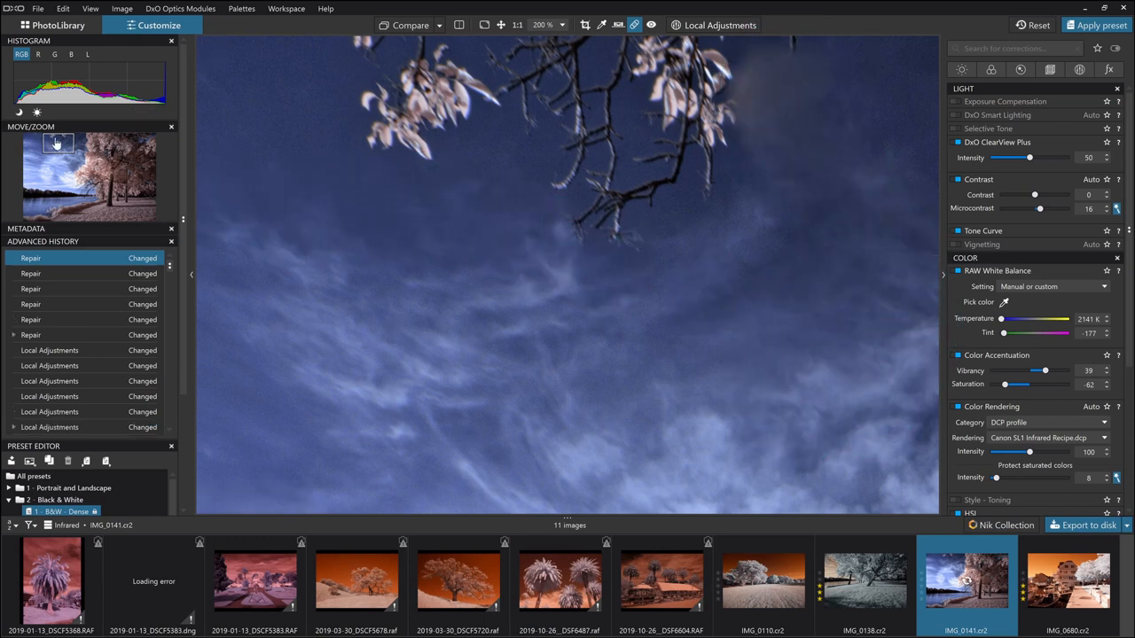
drag(667, 163, 805, 204)
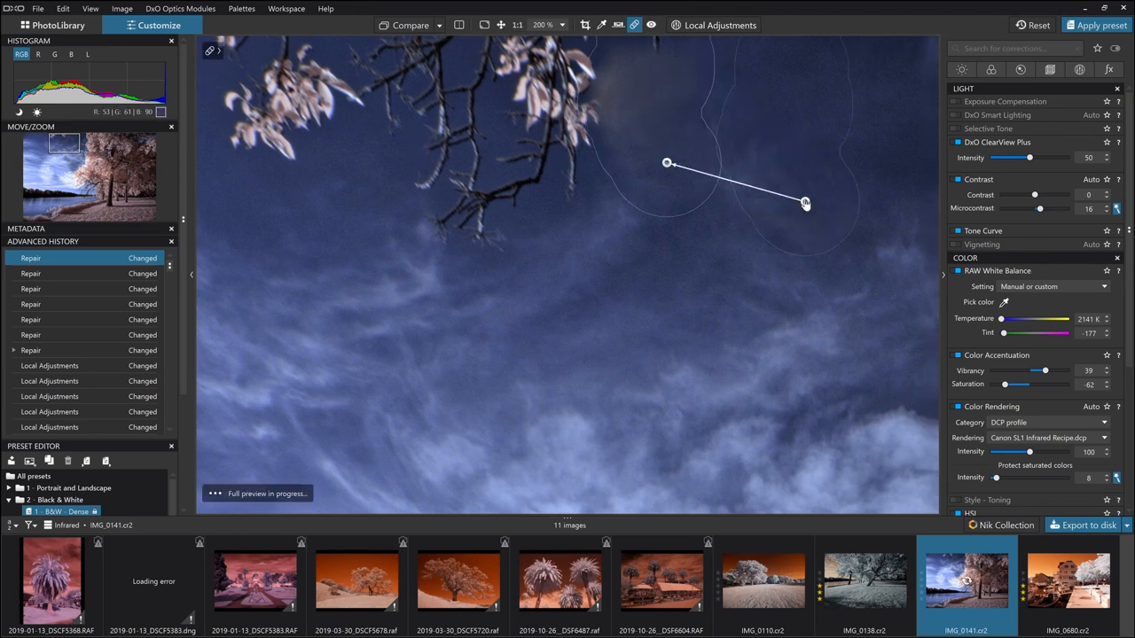
drag(805, 204, 820, 251)
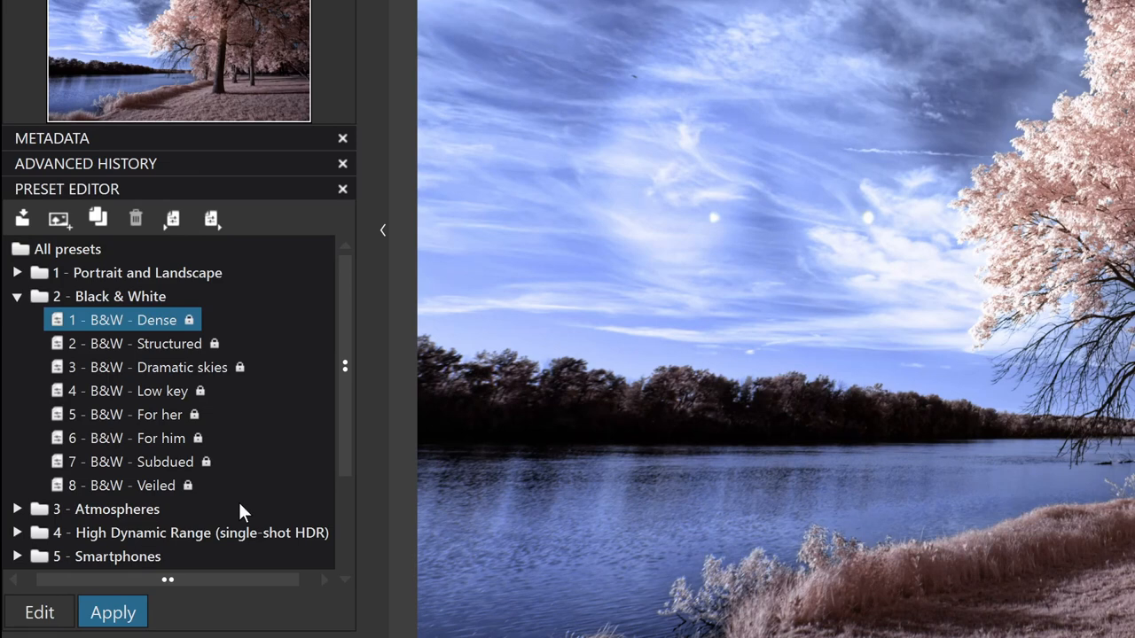
mouse_move(21, 219)
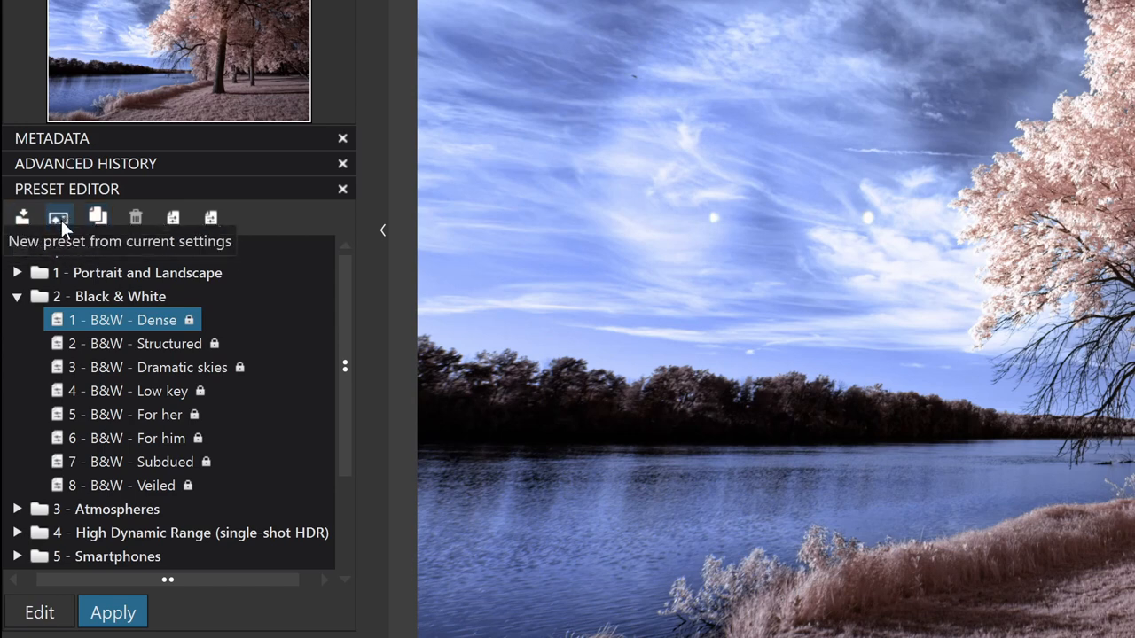
- Create a new preset from current settings and save it with the file name 'swap'
click(56, 217)
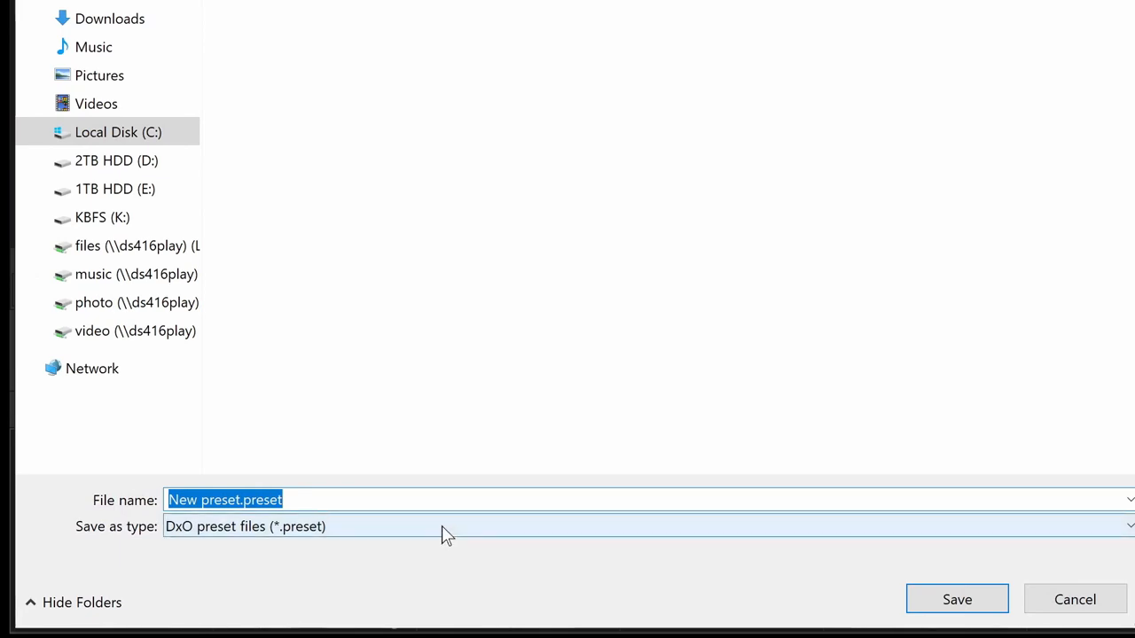
text(swa)
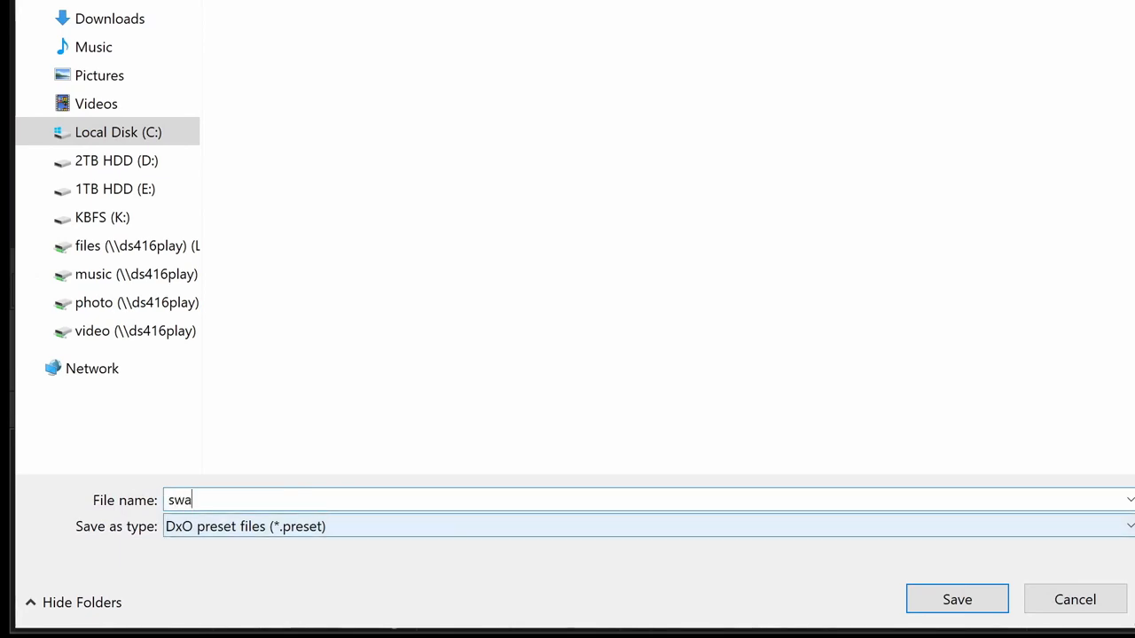
text(p)
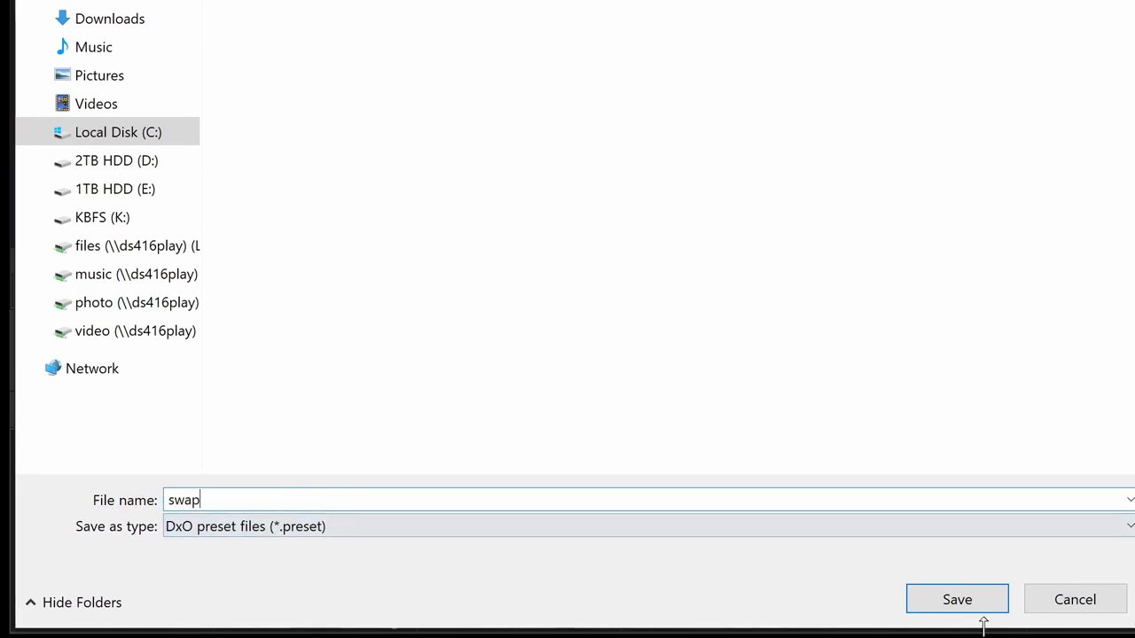
click(957, 600)
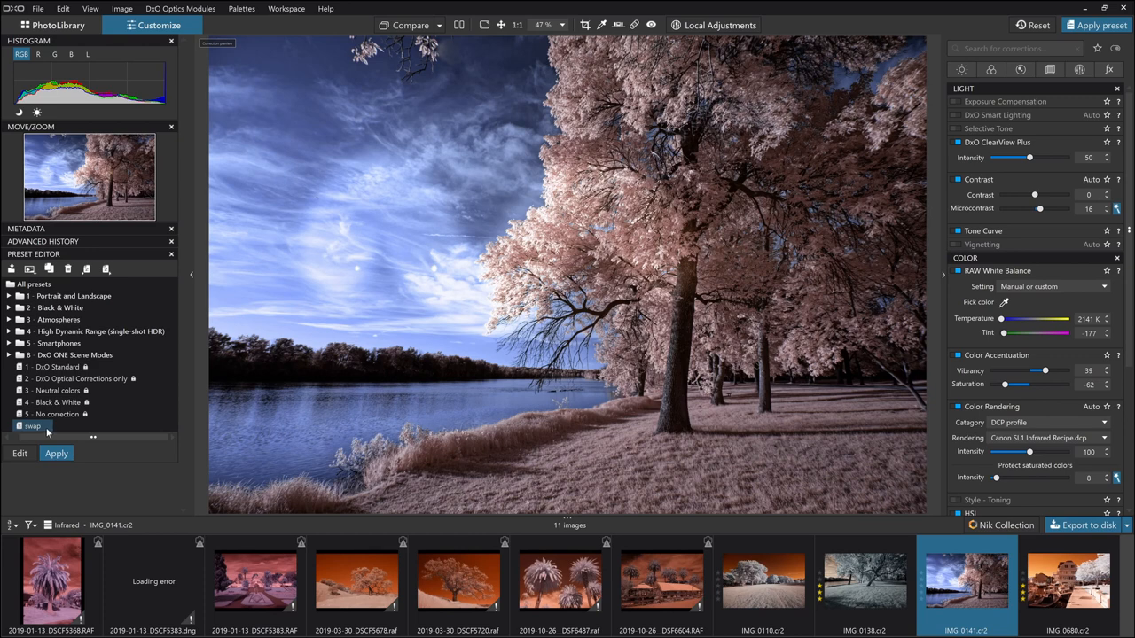
- Edit the swap preset to untick the repair/local corrections and apply the changes
click(32, 426)
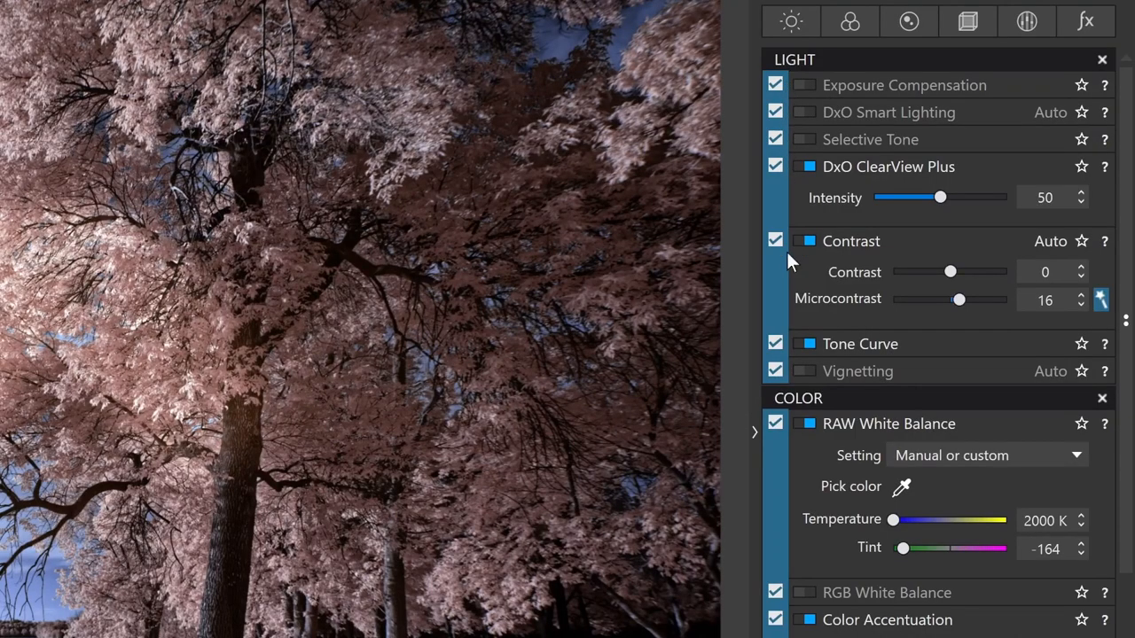
mouse_move(777, 501)
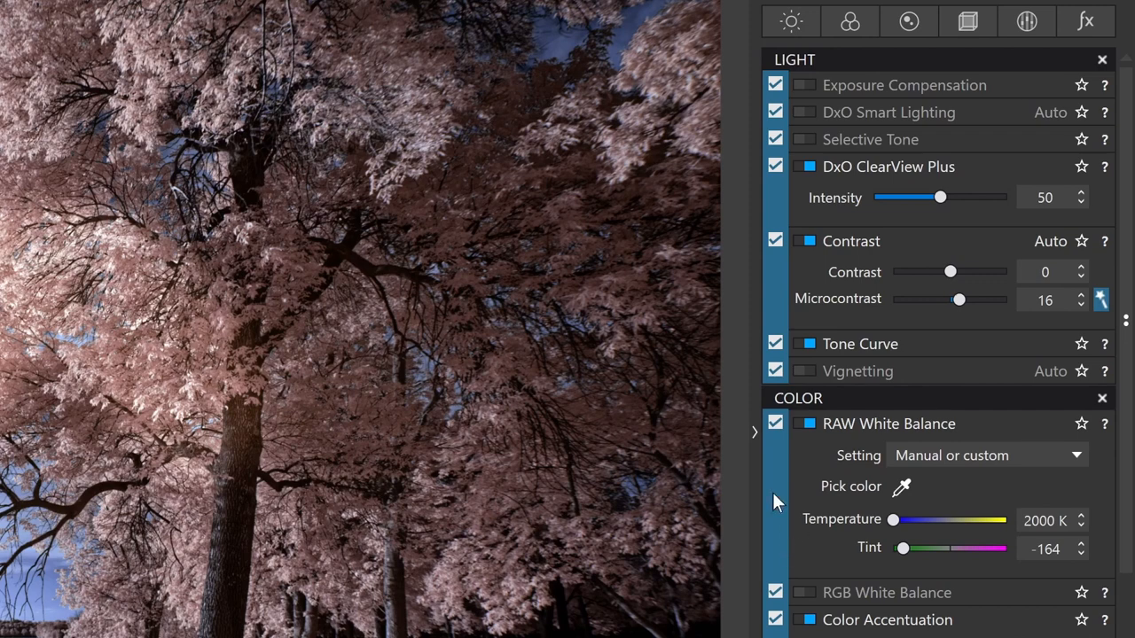
mouse_move(895, 412)
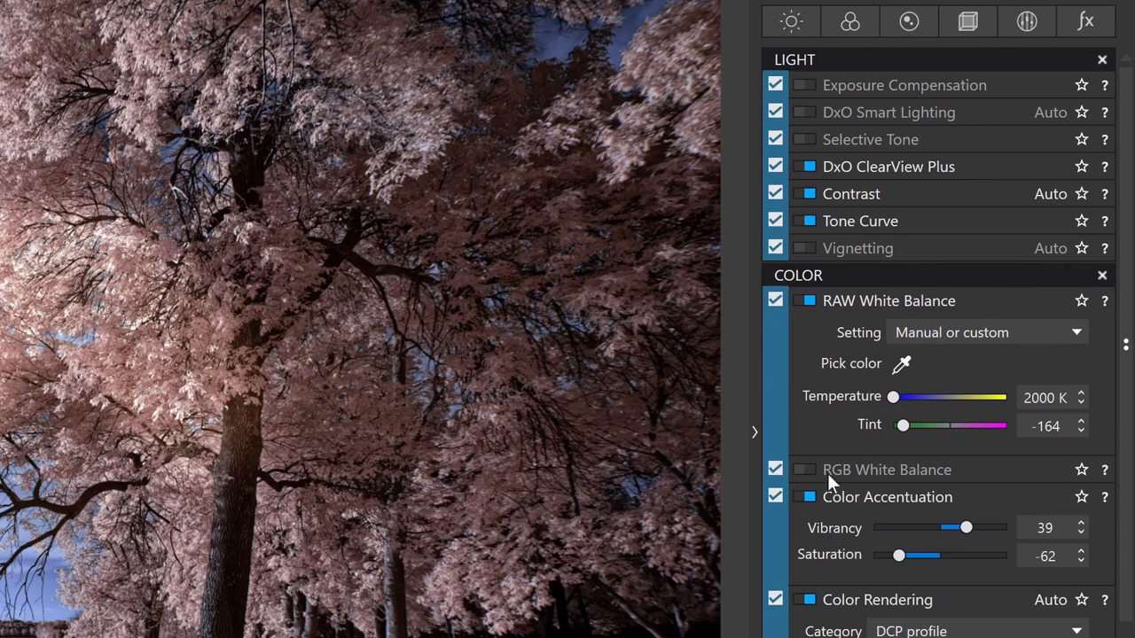
mouse_move(991, 298)
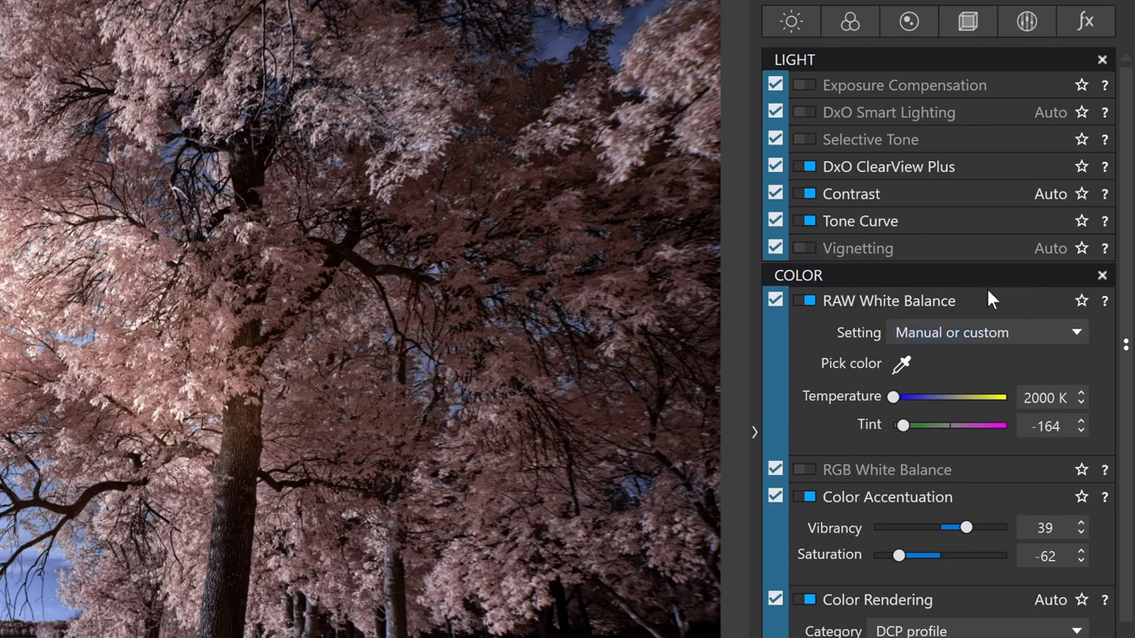
scroll(down, 3)
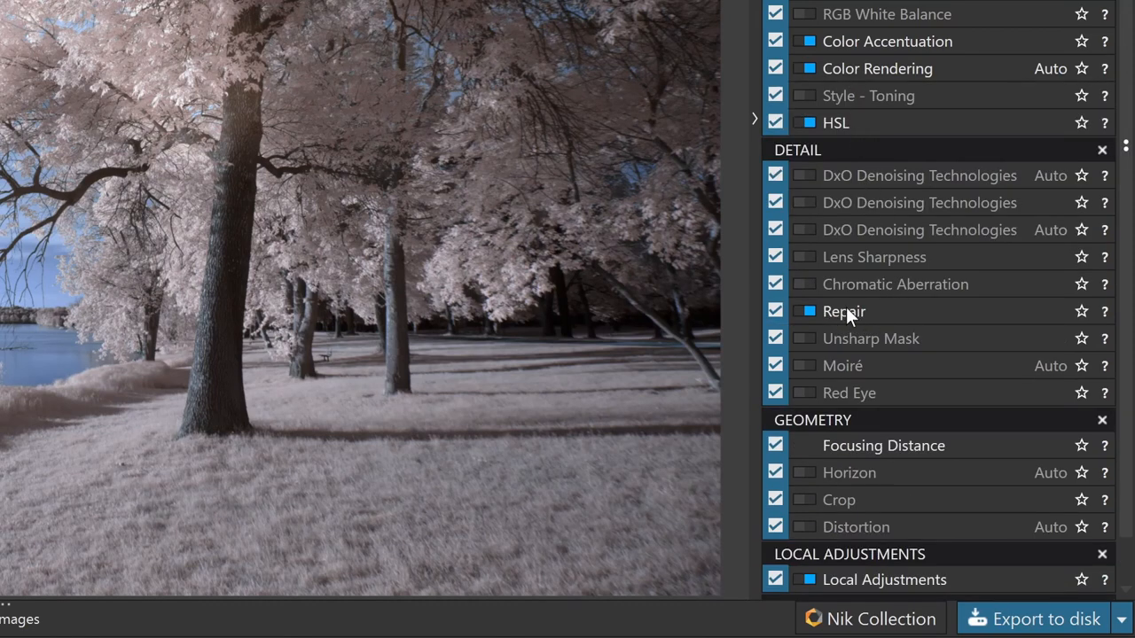
click(775, 312)
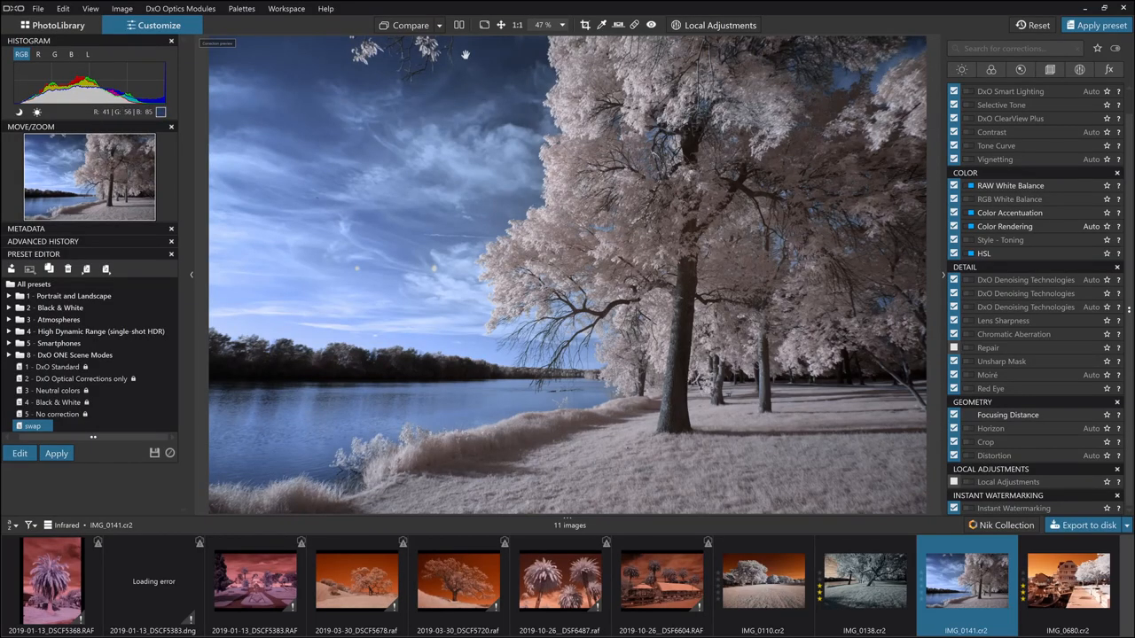
mouse_move(366, 138)
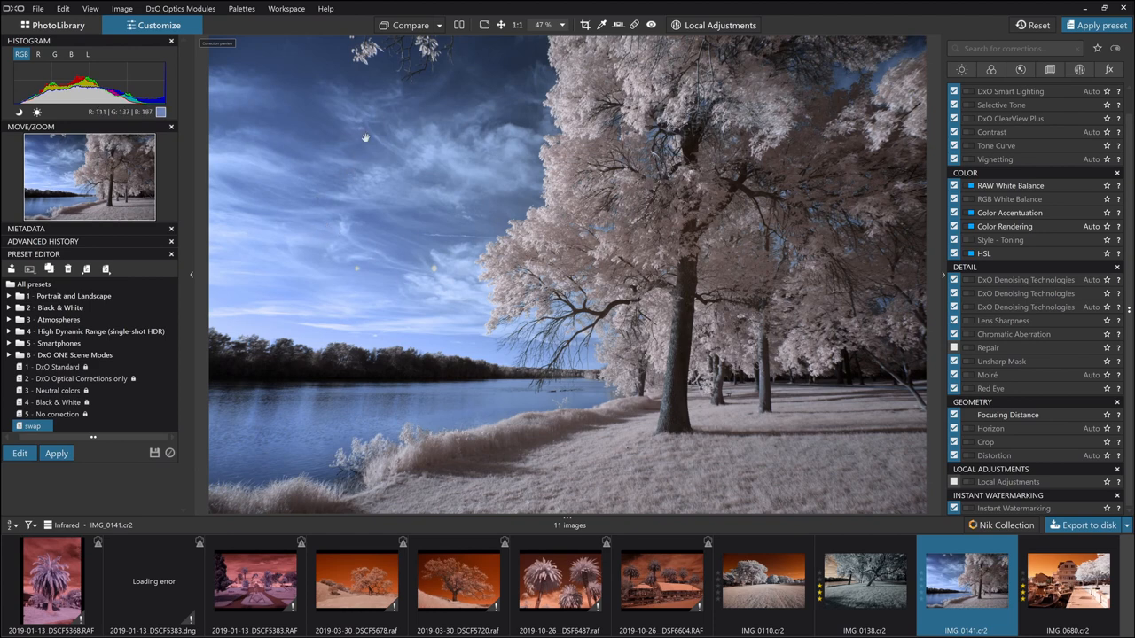
mouse_move(449, 278)
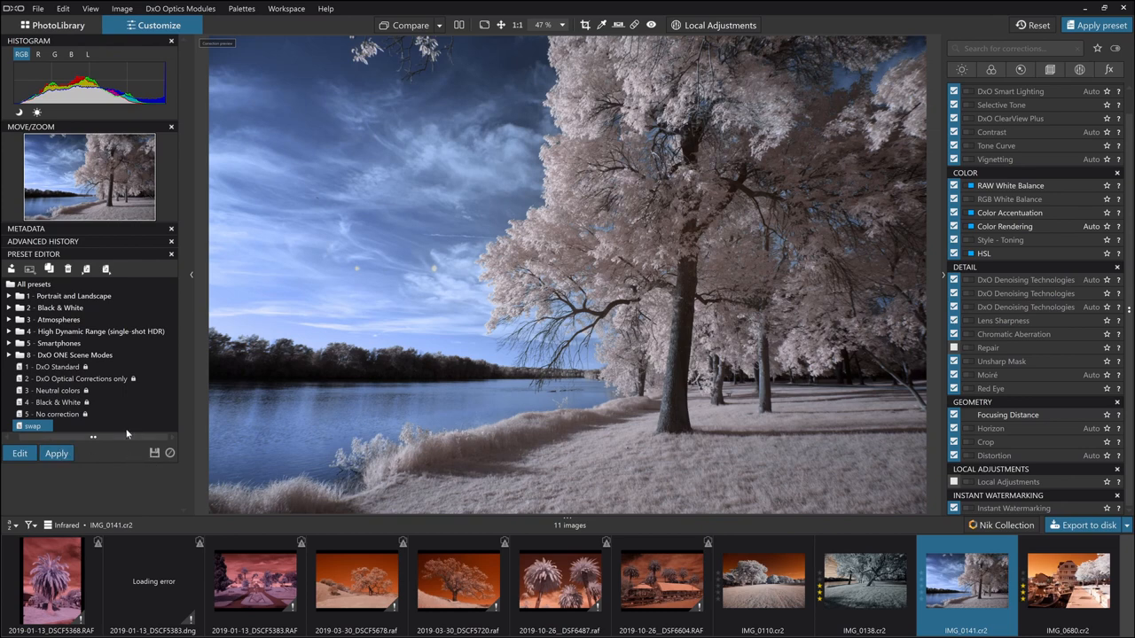
mouse_move(64, 426)
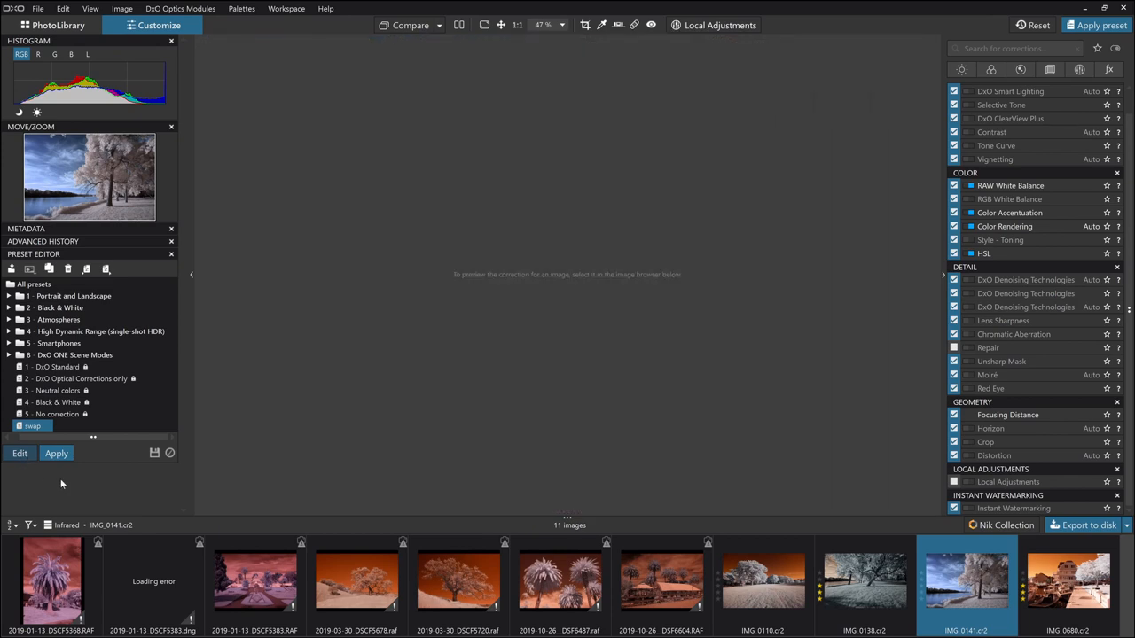
click(964, 581)
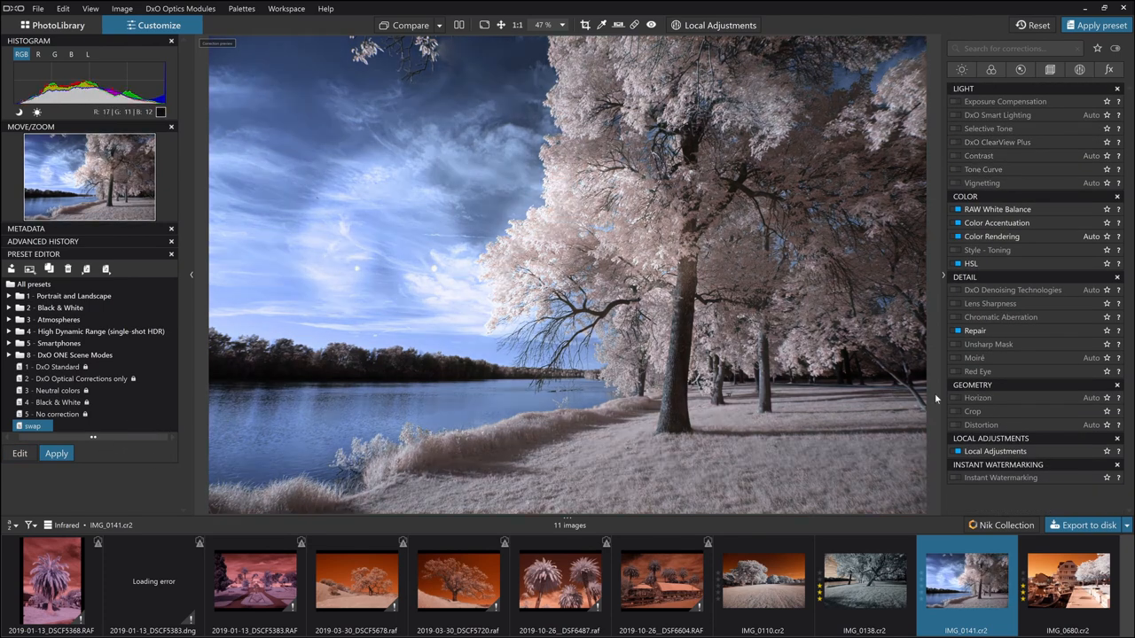
- Apply the swap preset to the leaning-tree photo and expand its HSL settings
click(865, 581)
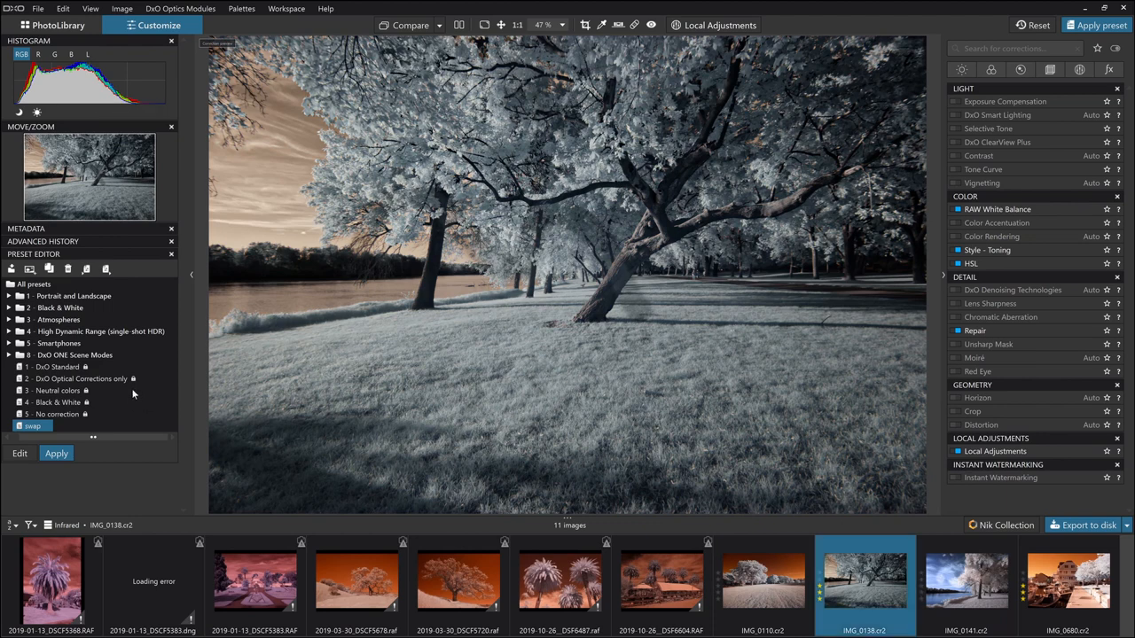
click(32, 426)
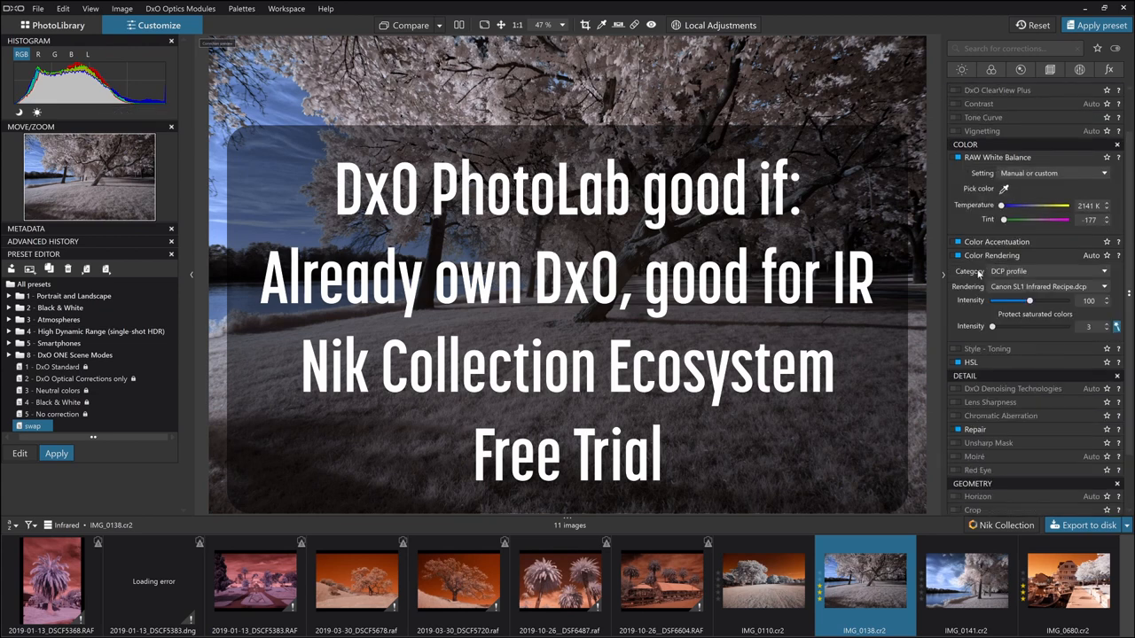
mouse_move(966, 287)
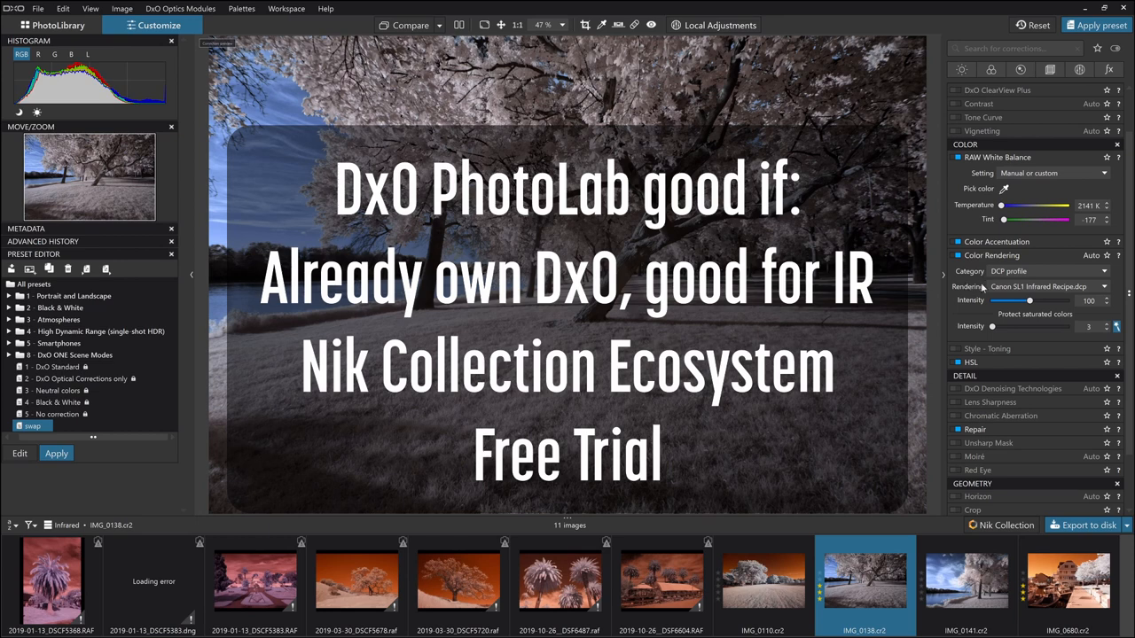
click(971, 362)
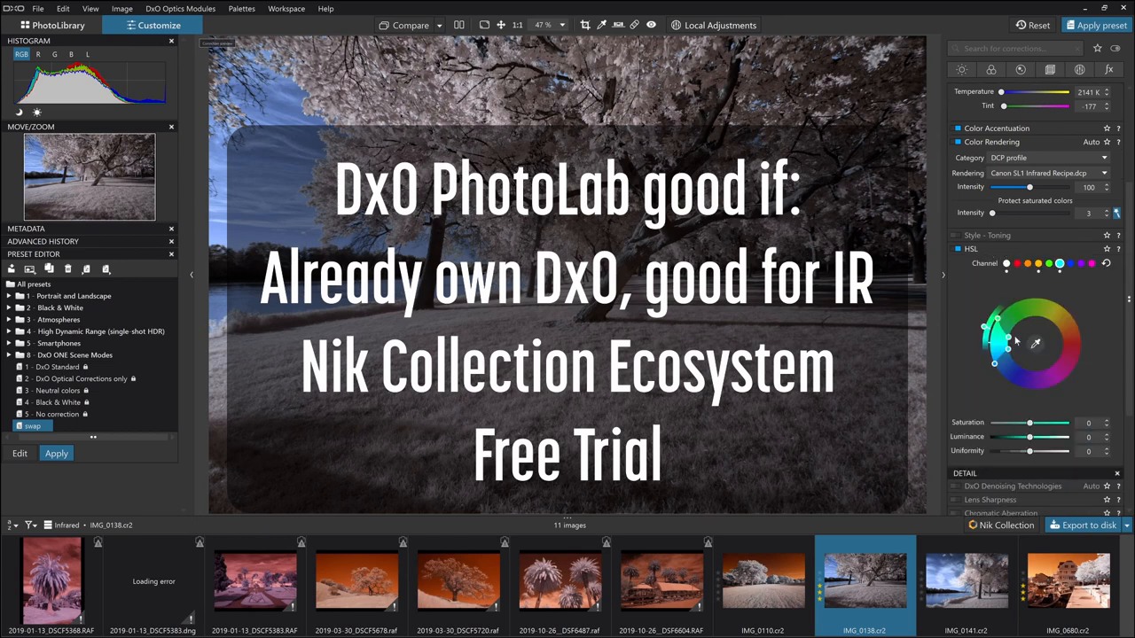